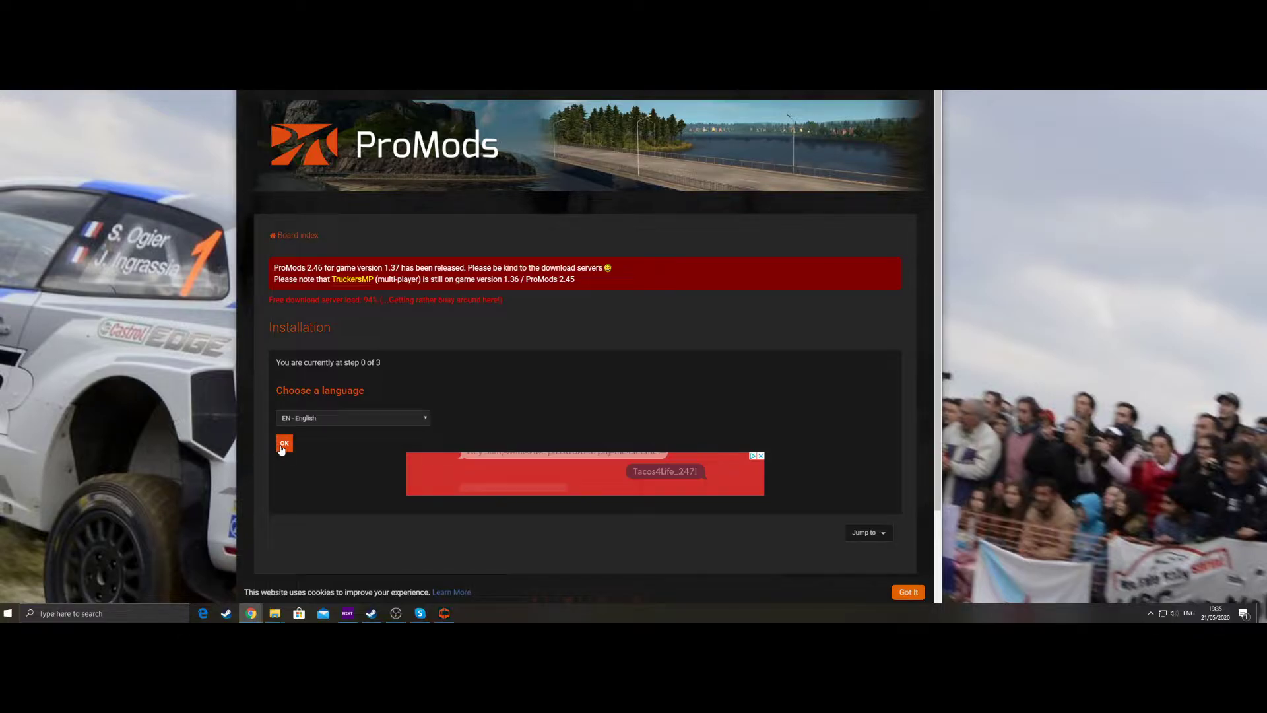
Confirm EN - English as the installation language to reach guide step 1 of 3
left_click(283, 443)
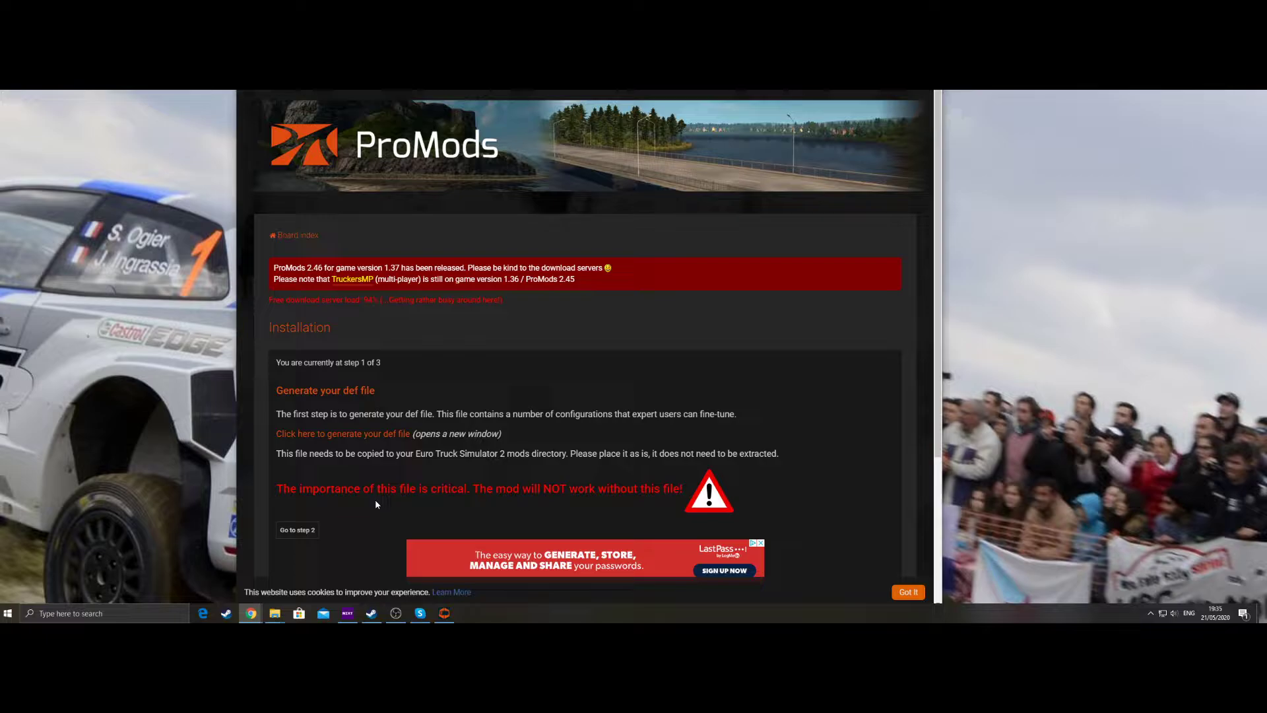
mouse_move(297, 530)
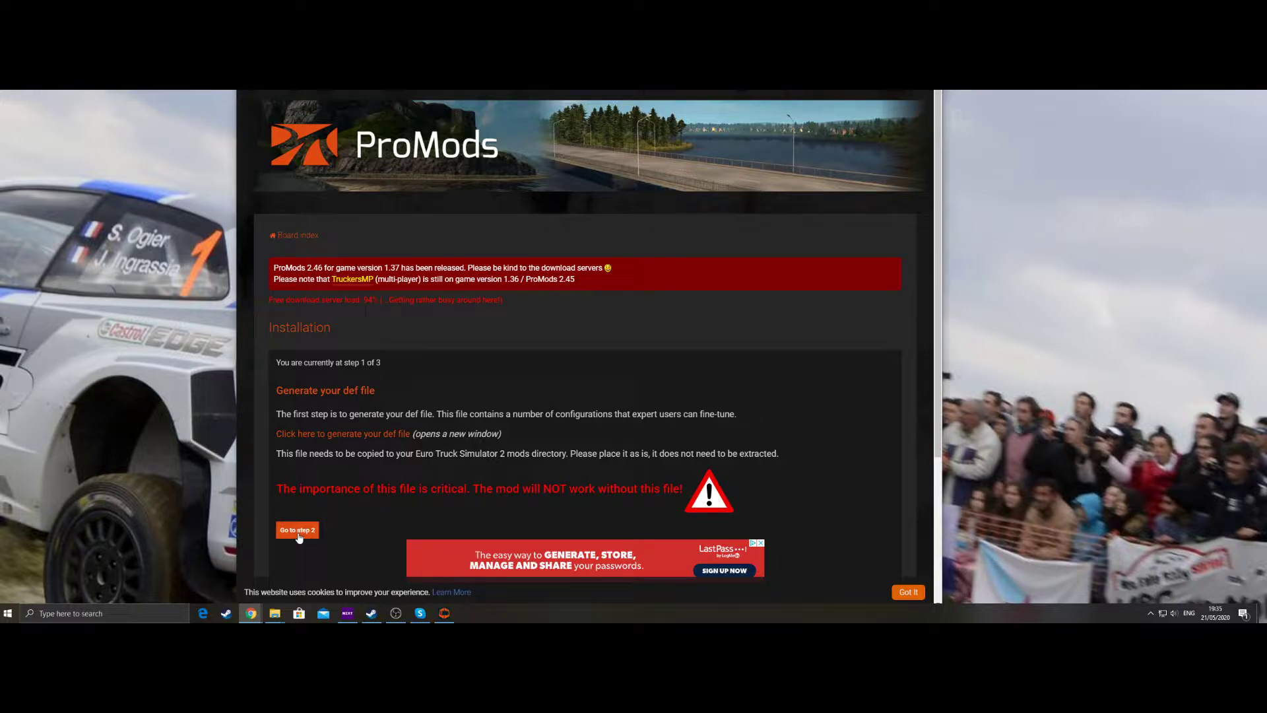
mouse_move(386, 435)
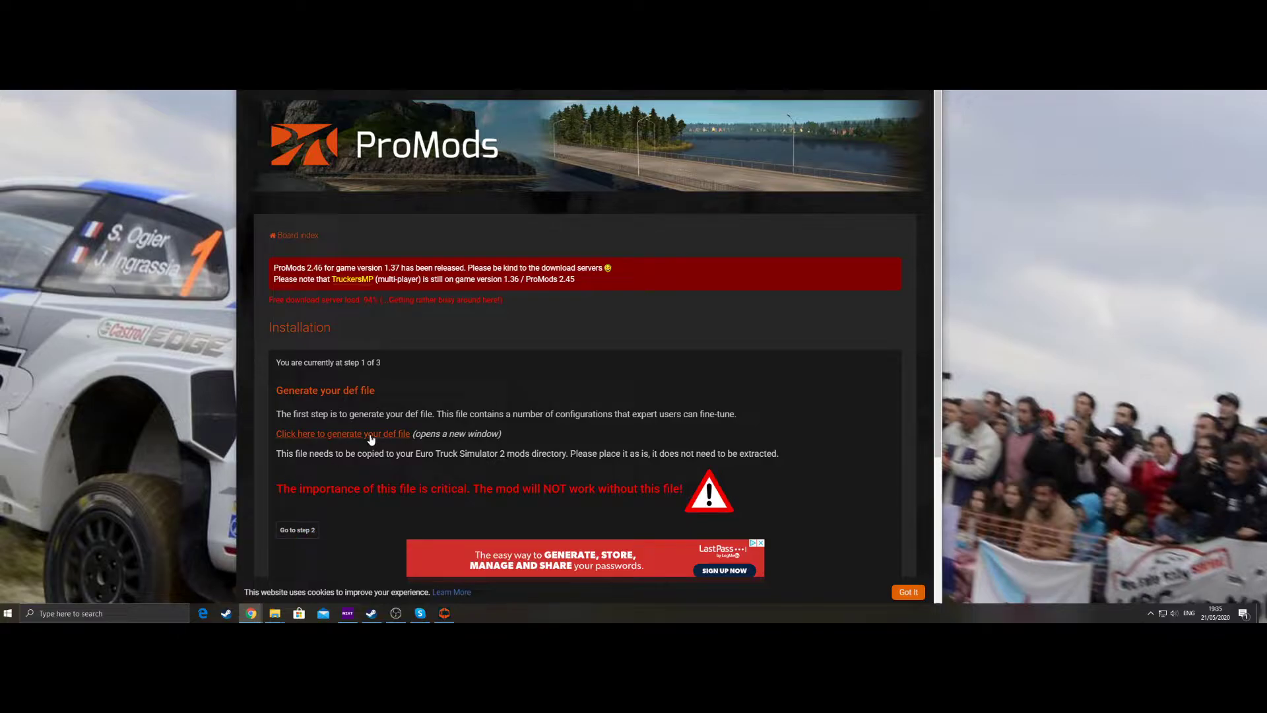
On the def file generation page, keep the Standard vegetation drawing distance
left_click(342, 433)
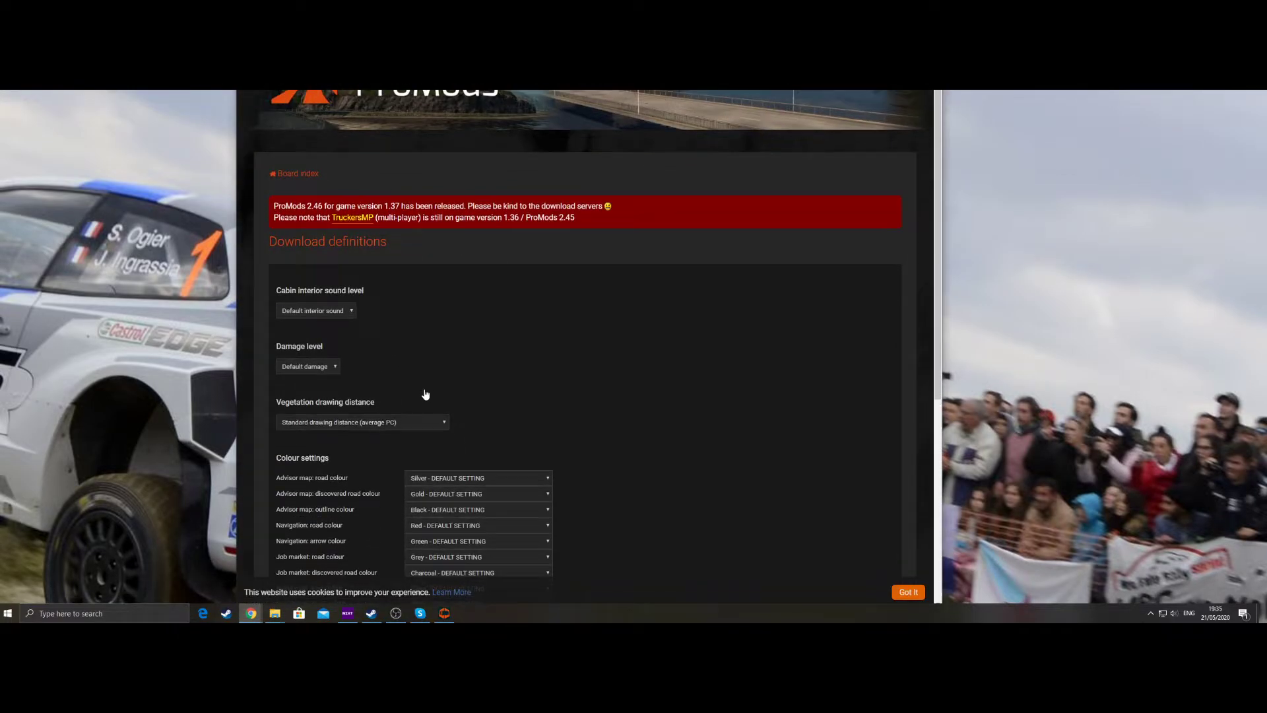
scroll("down", 3)
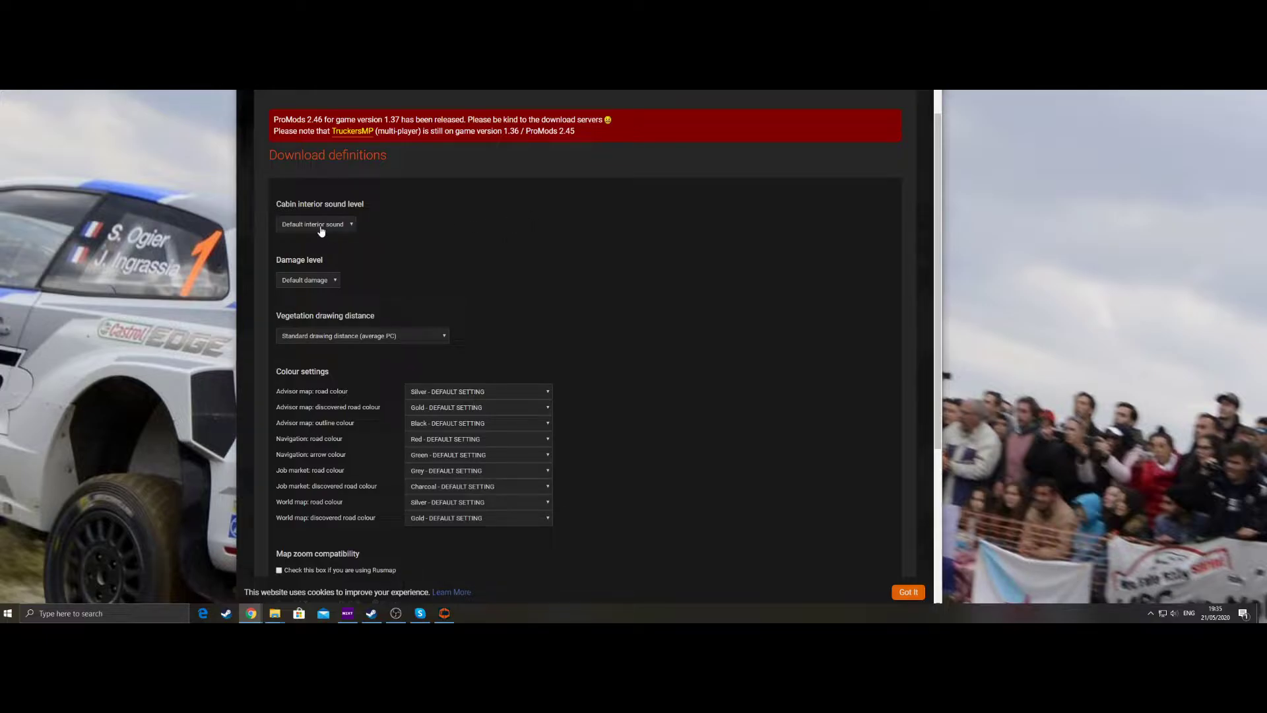
mouse_move(279, 233)
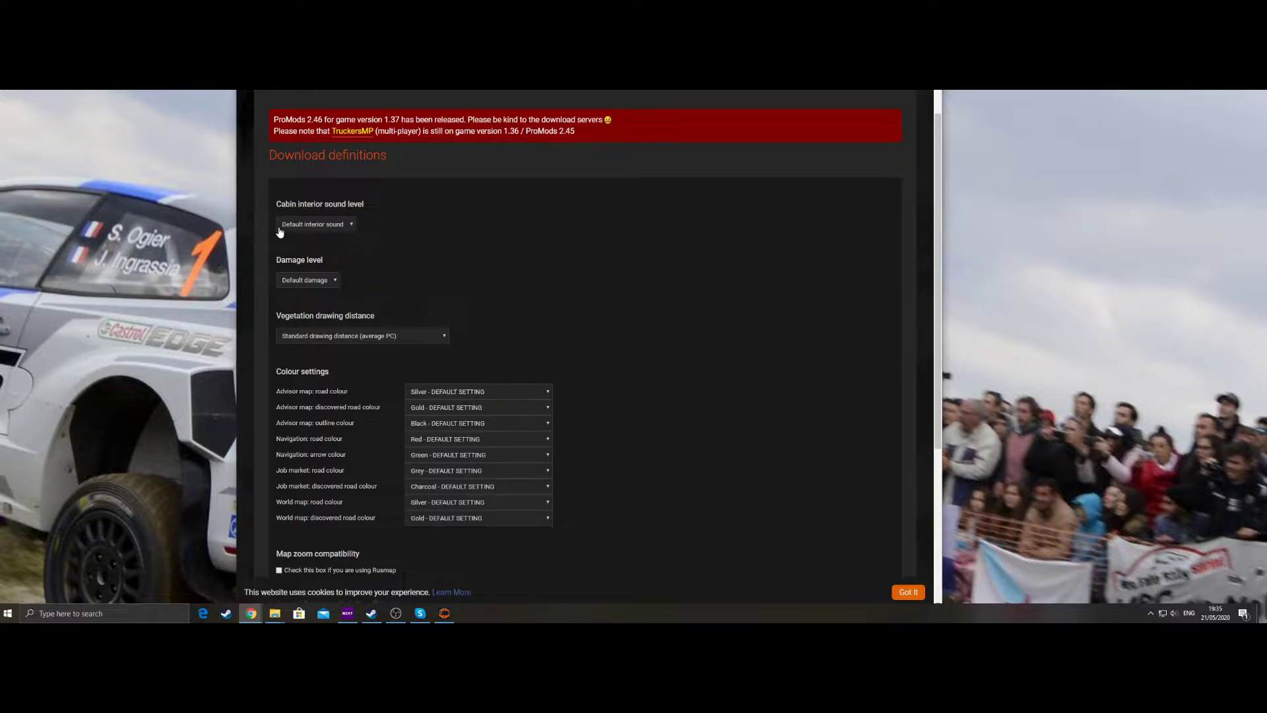
mouse_move(331, 285)
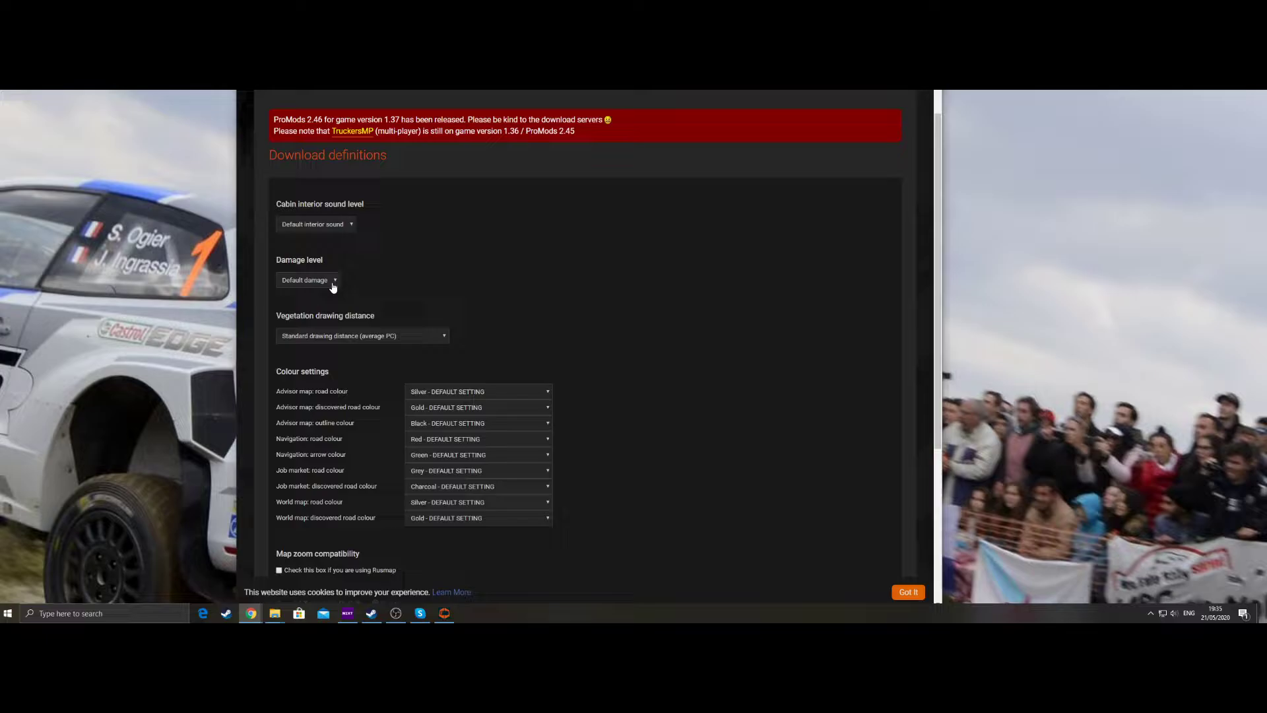
mouse_move(363, 336)
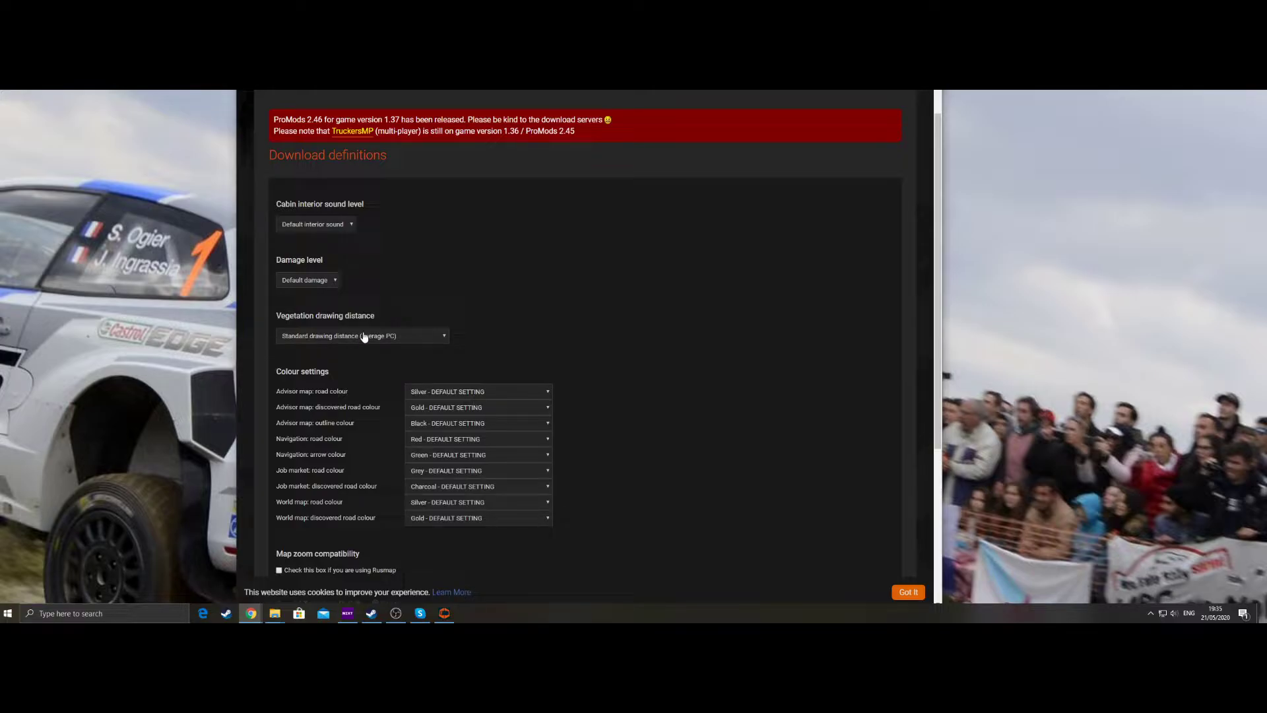
left_click(362, 336)
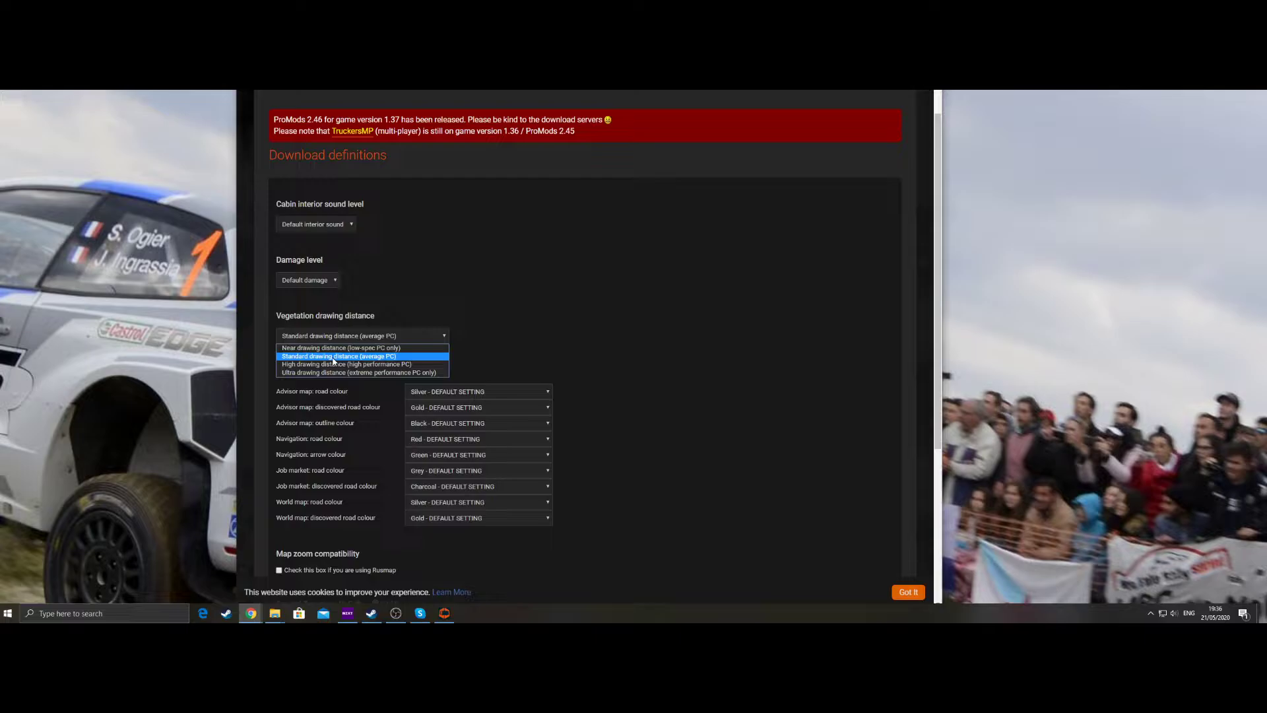
mouse_move(338, 360)
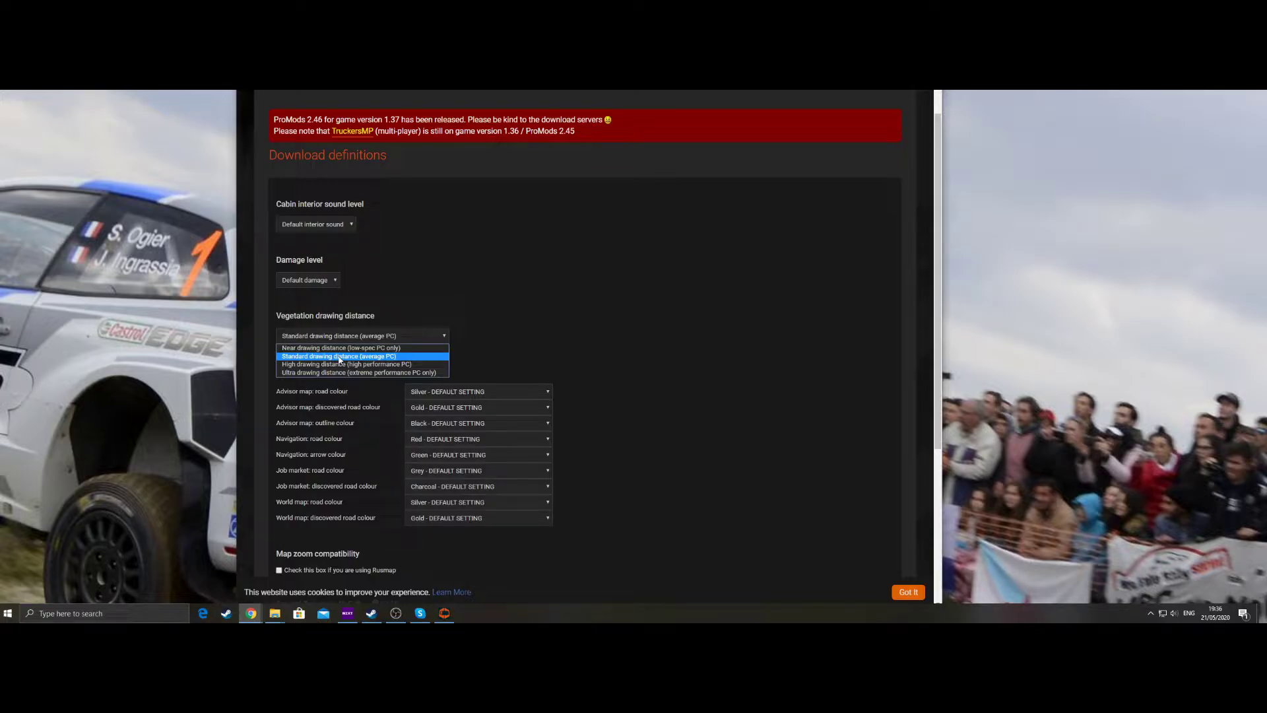
left_click(338, 356)
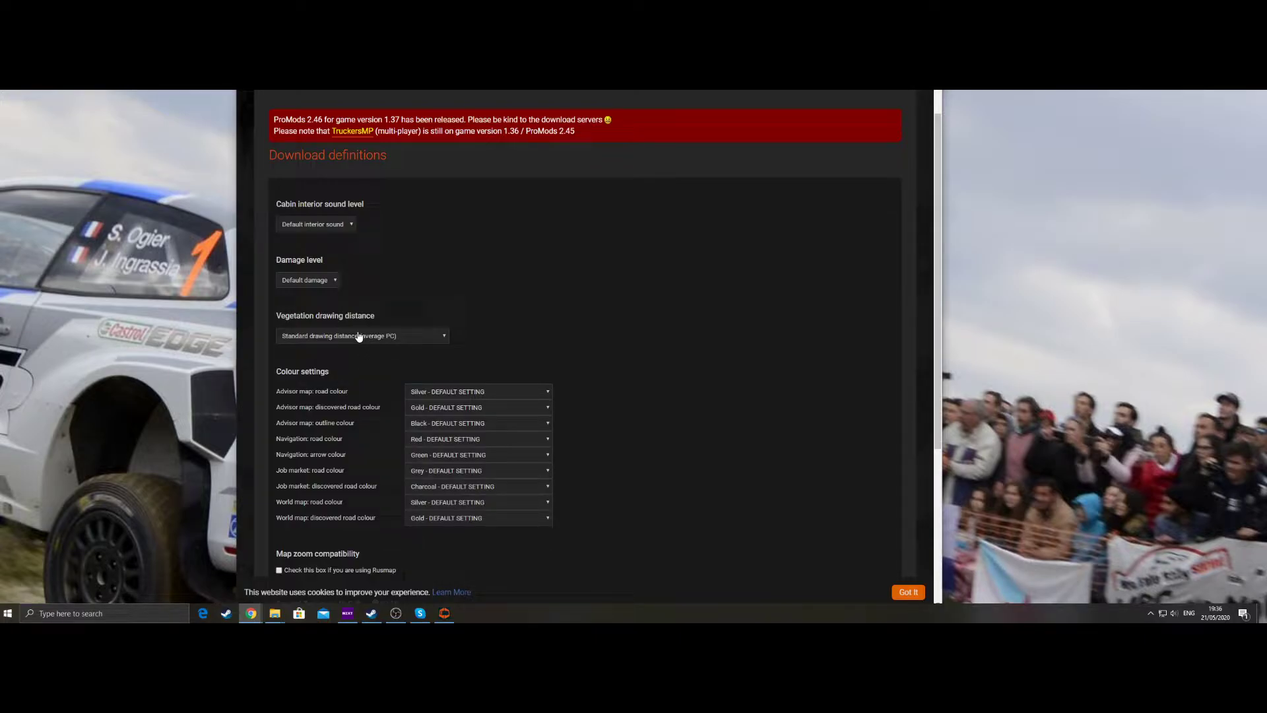
scroll("down", 3)
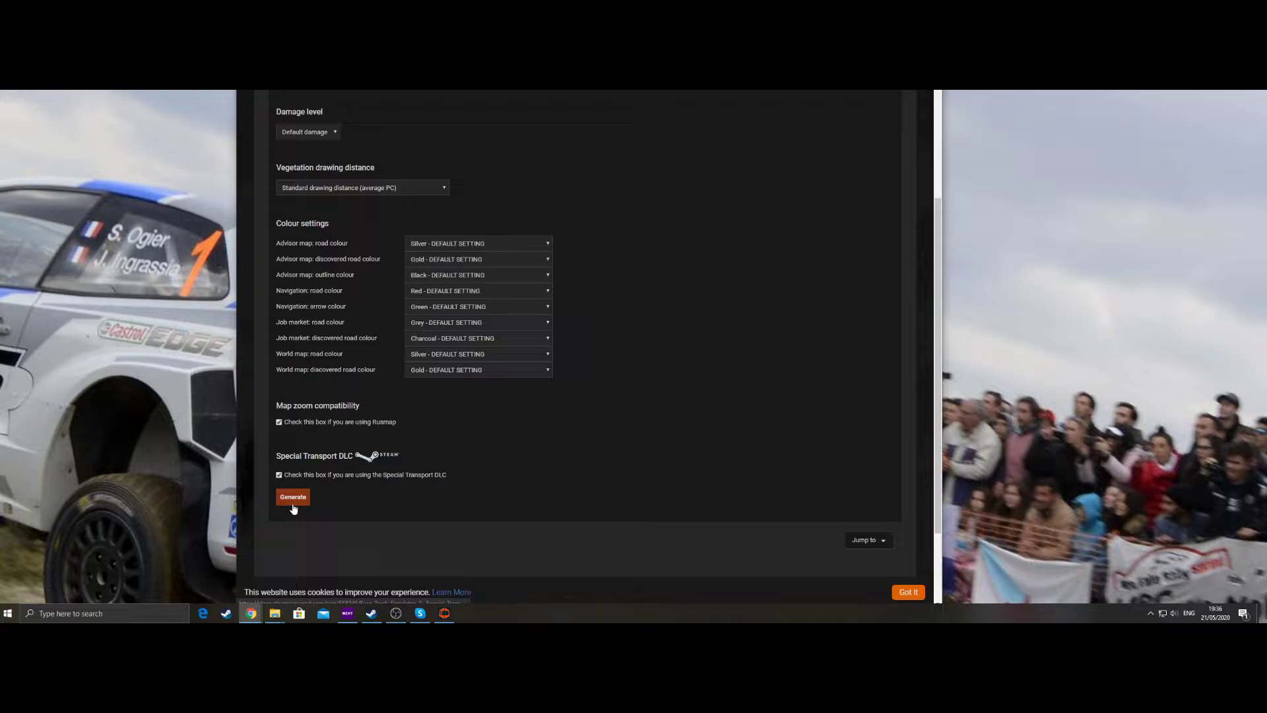
mouse_move(464, 445)
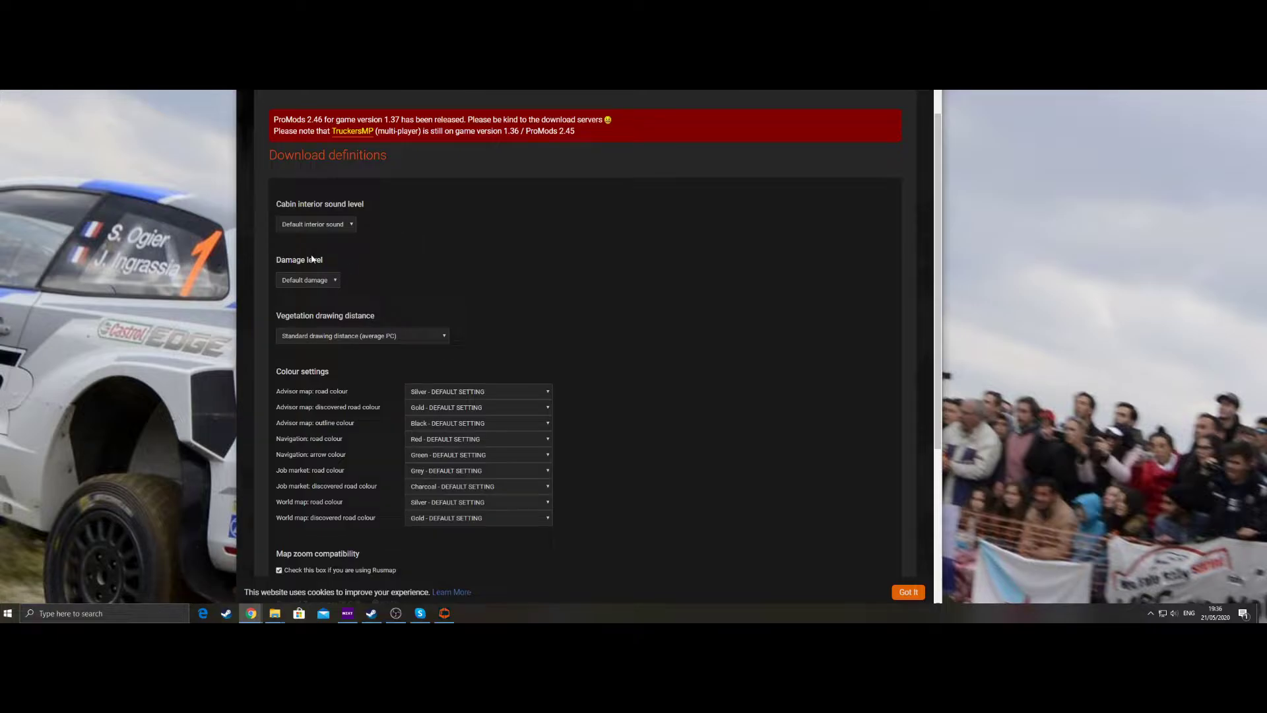
left_click(316, 223)
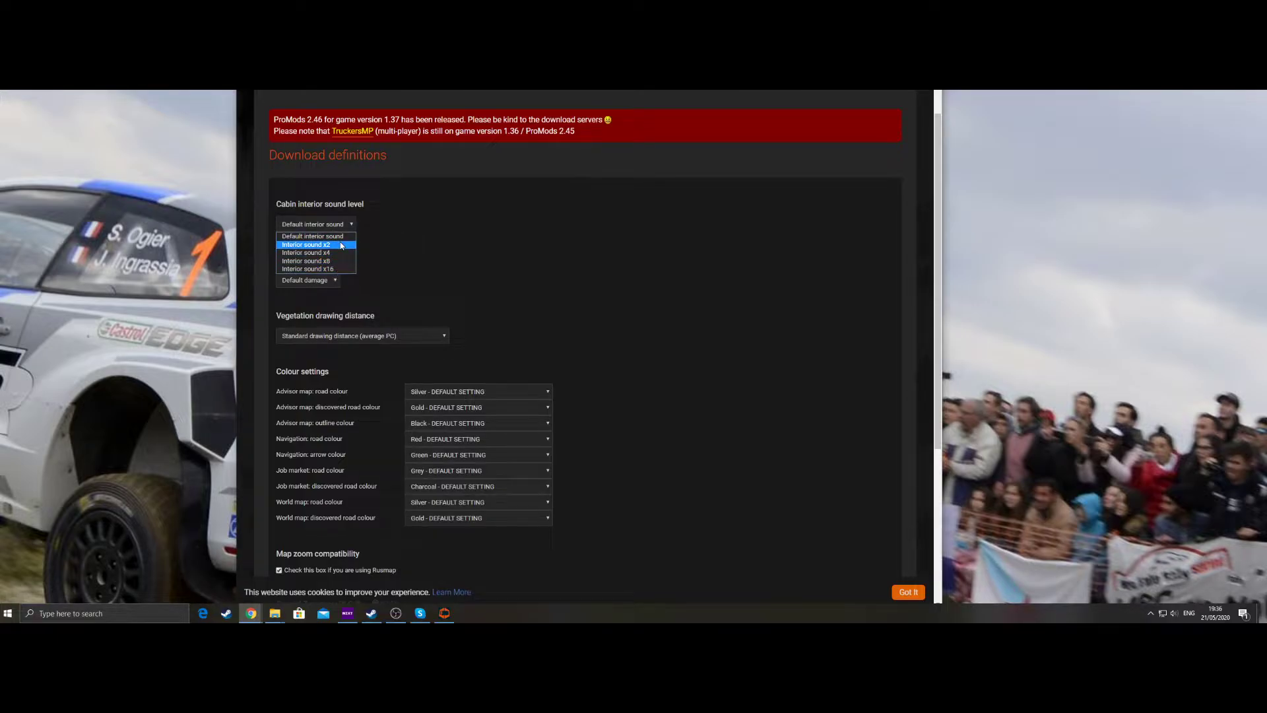
left_click(307, 280)
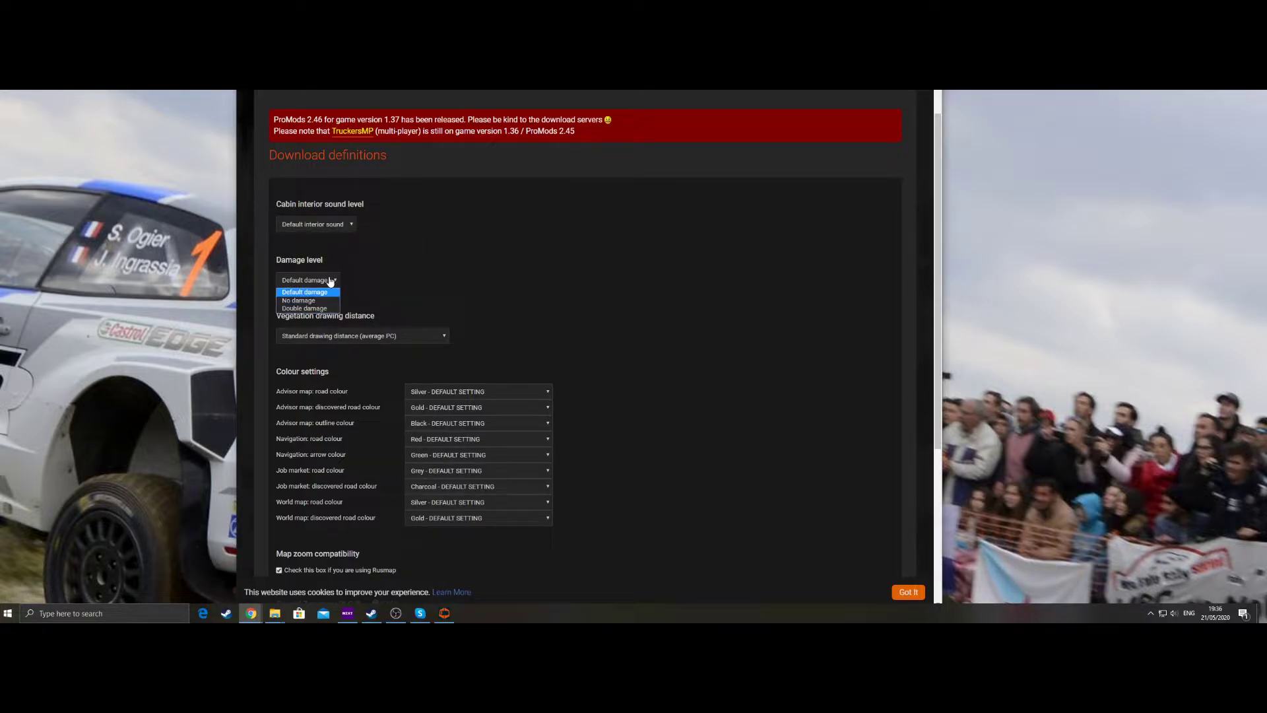
left_click(305, 292)
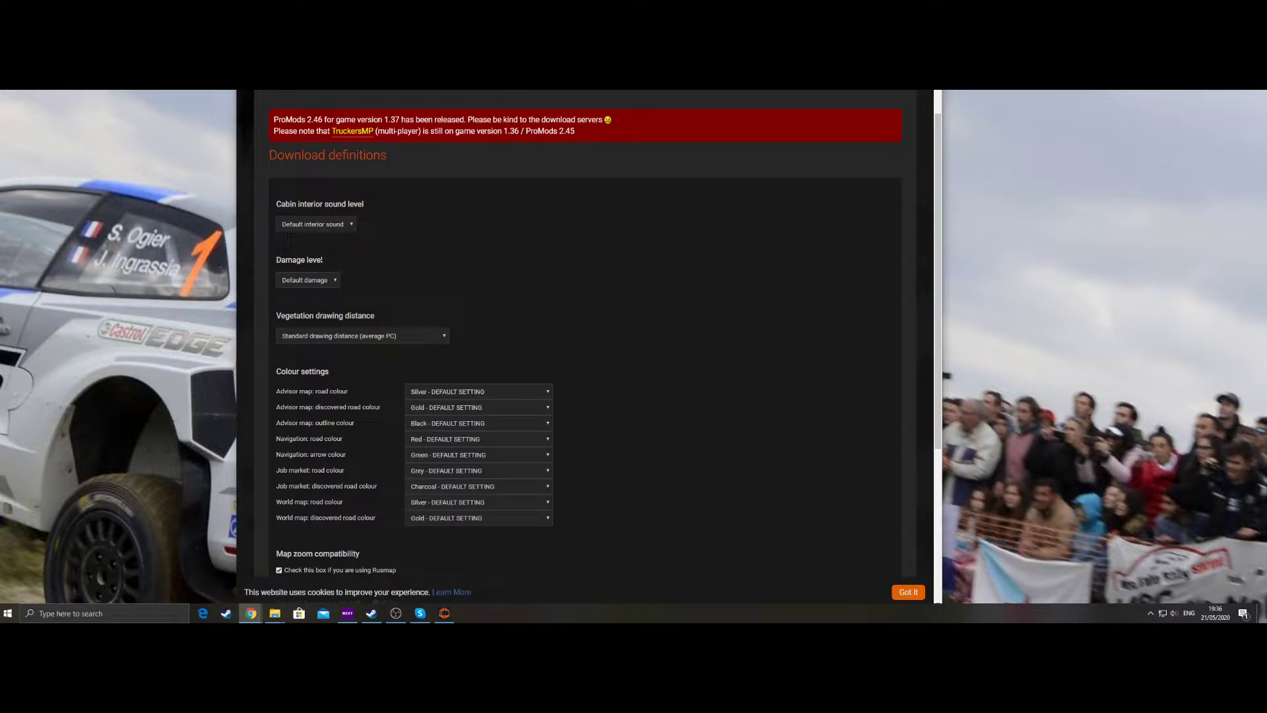
left_click(306, 280)
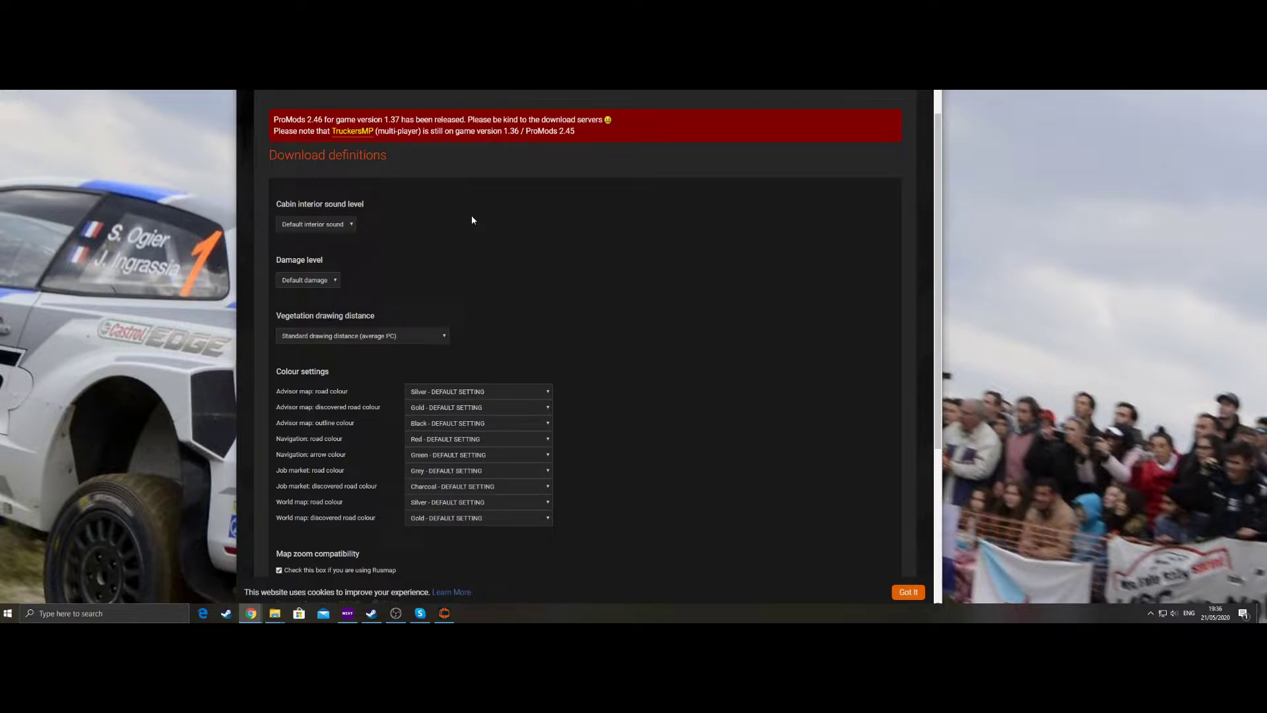
scroll("down", 3)
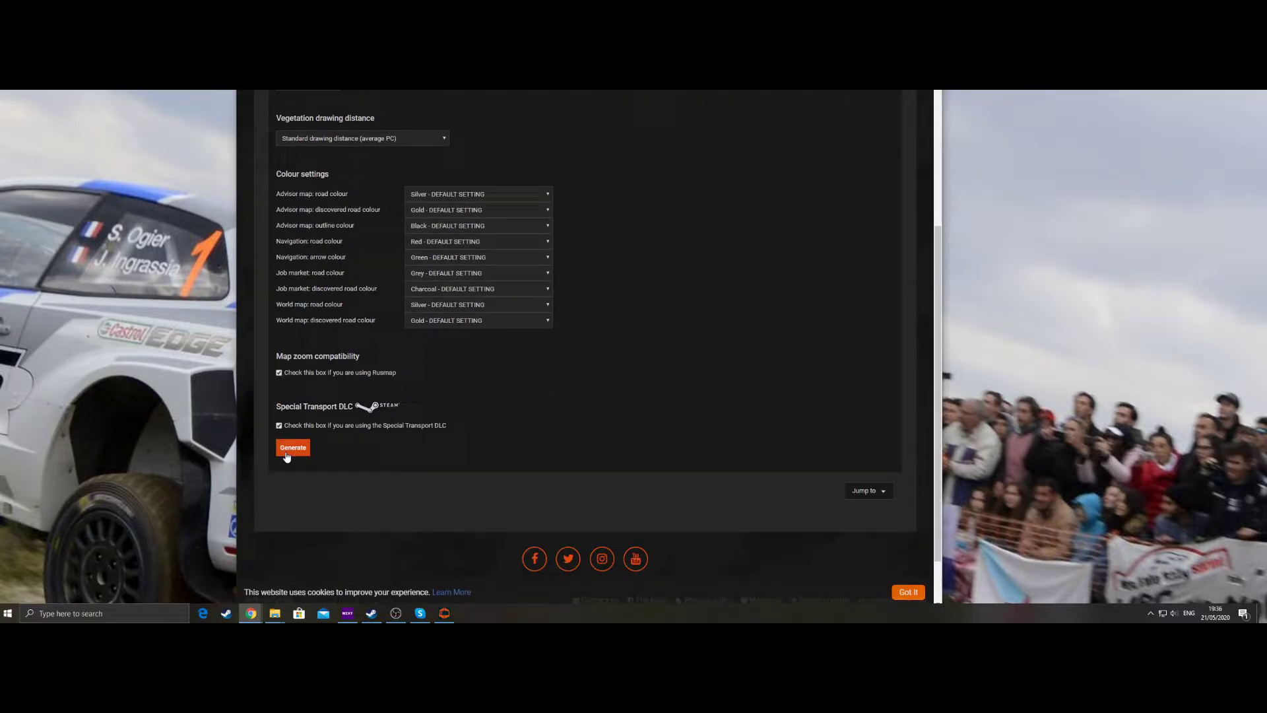
Generate the def file with these settings and advance to the step 2 of 3 download page
left_click(292, 446)
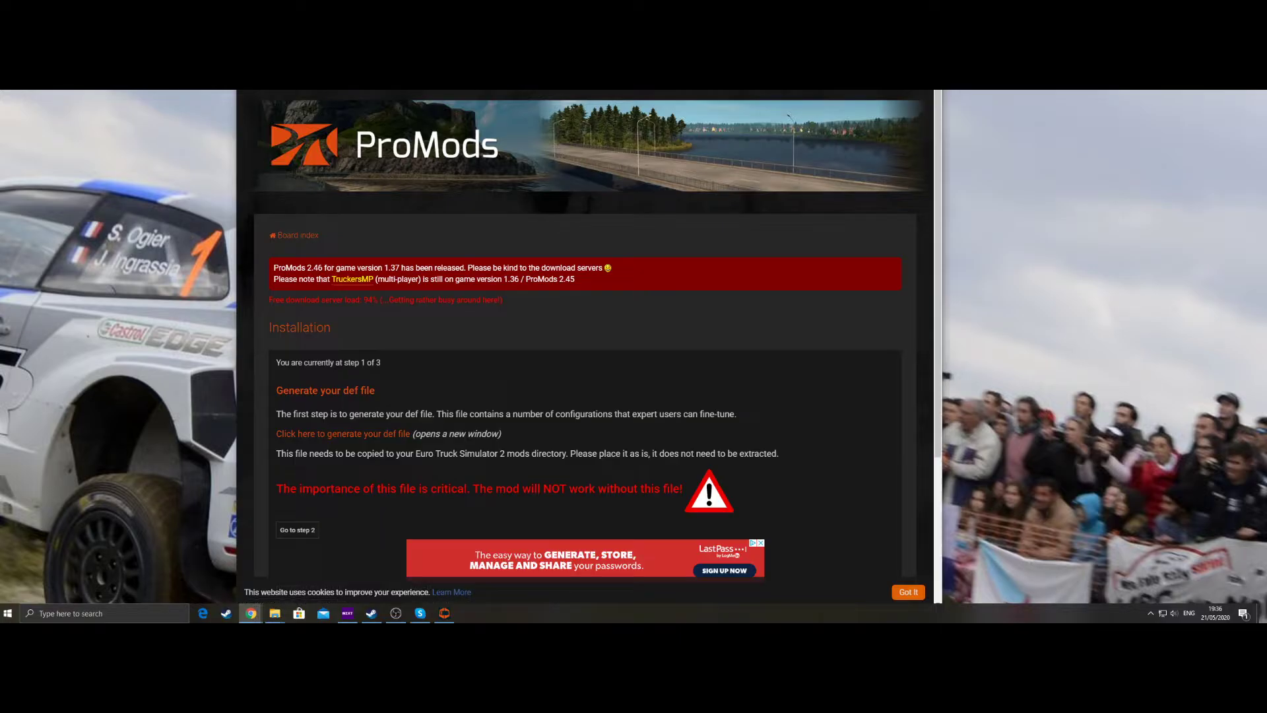
scroll("down", 3)
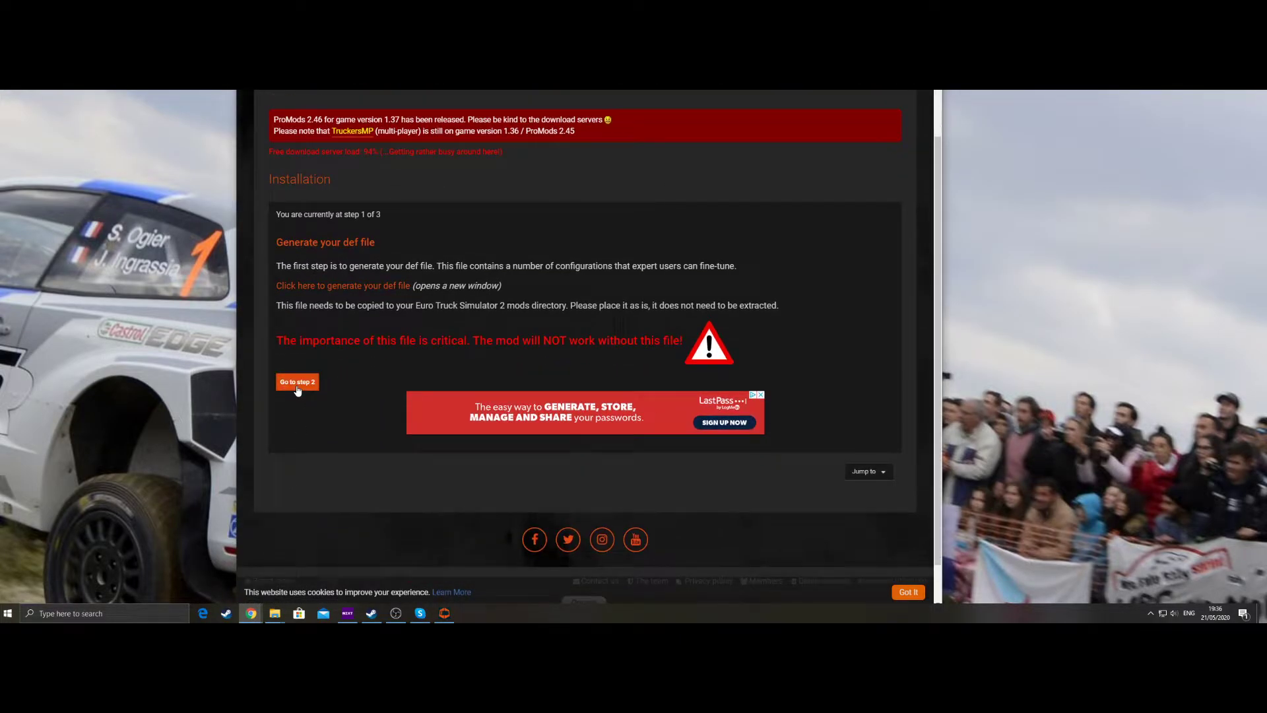
left_click(298, 381)
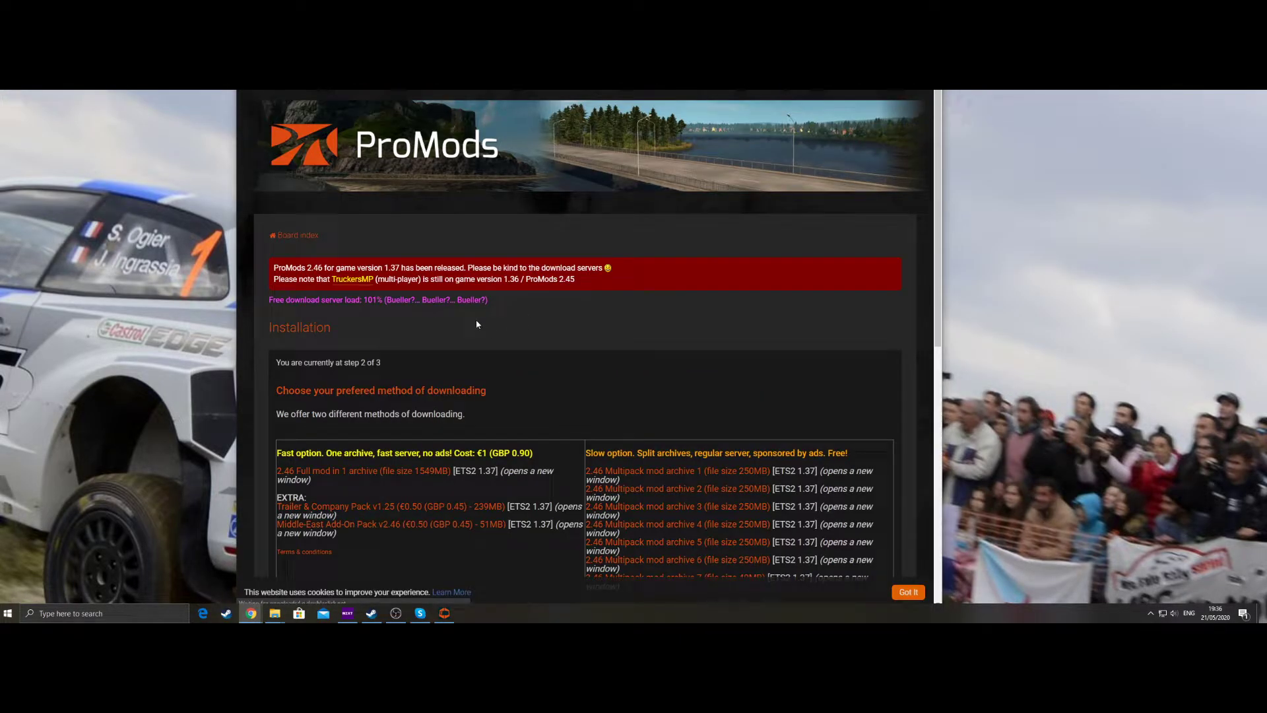
scroll("down", 3)
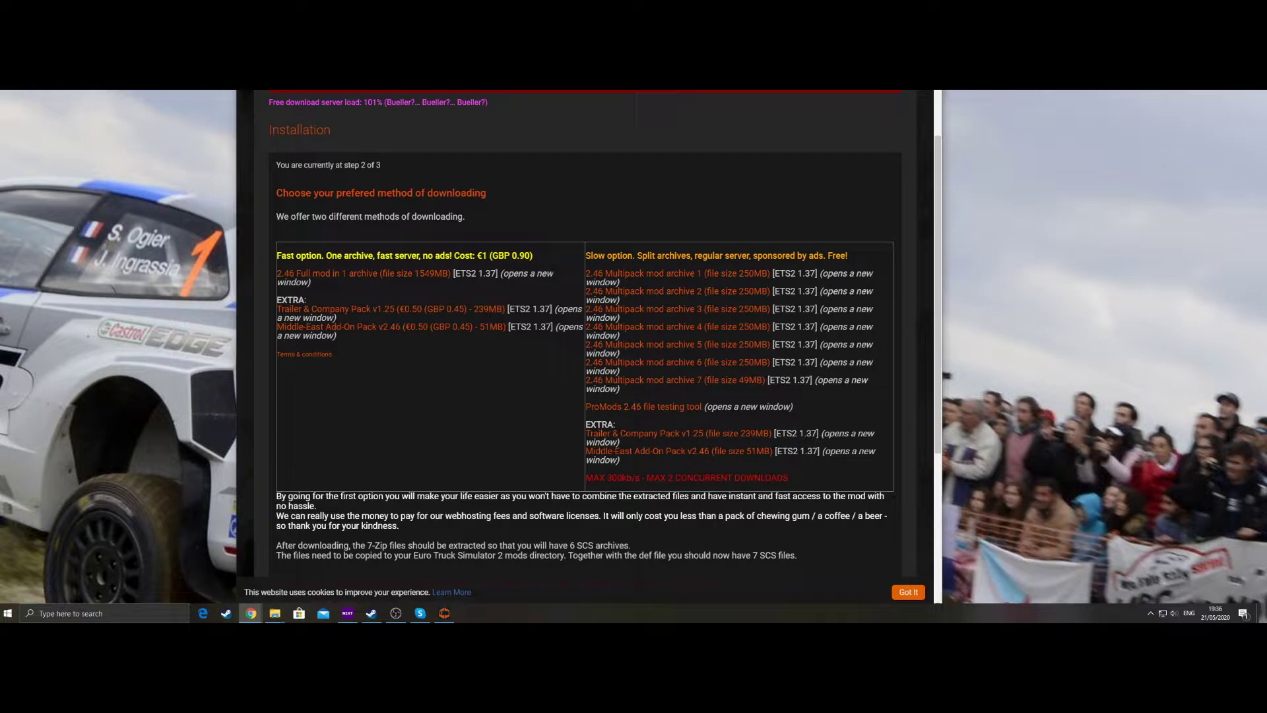
mouse_move(422, 296)
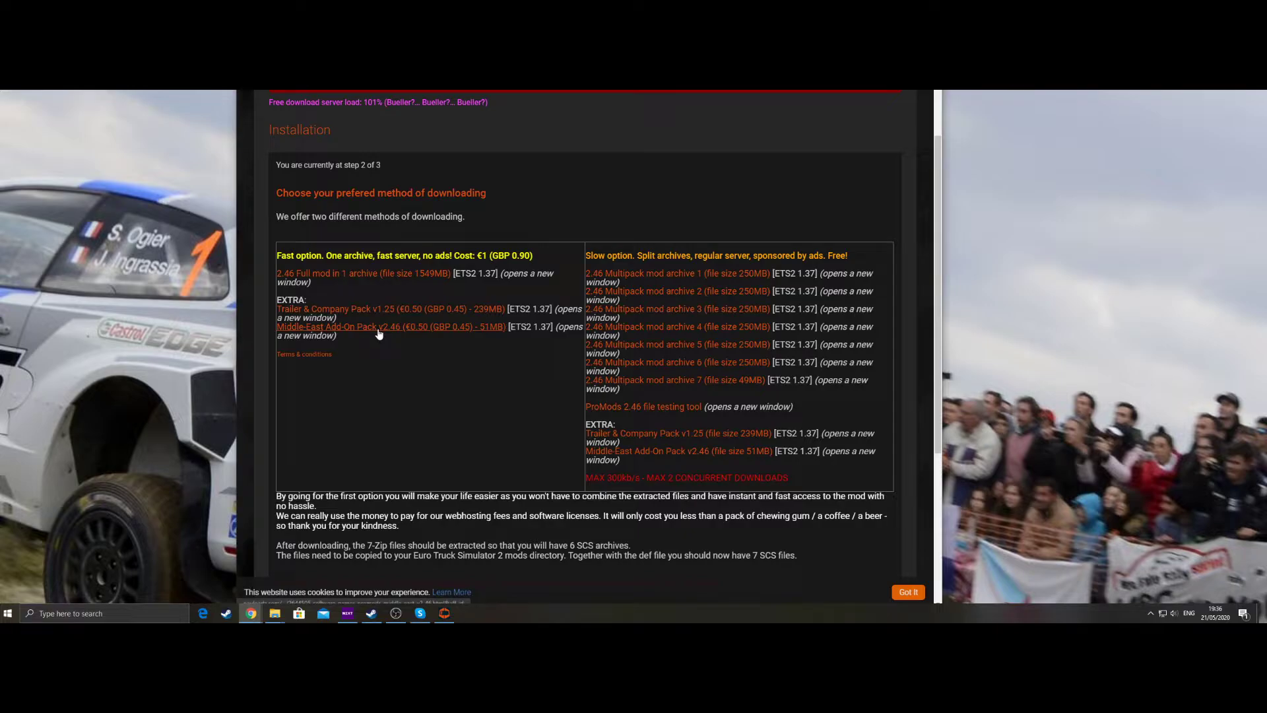
mouse_move(429, 330)
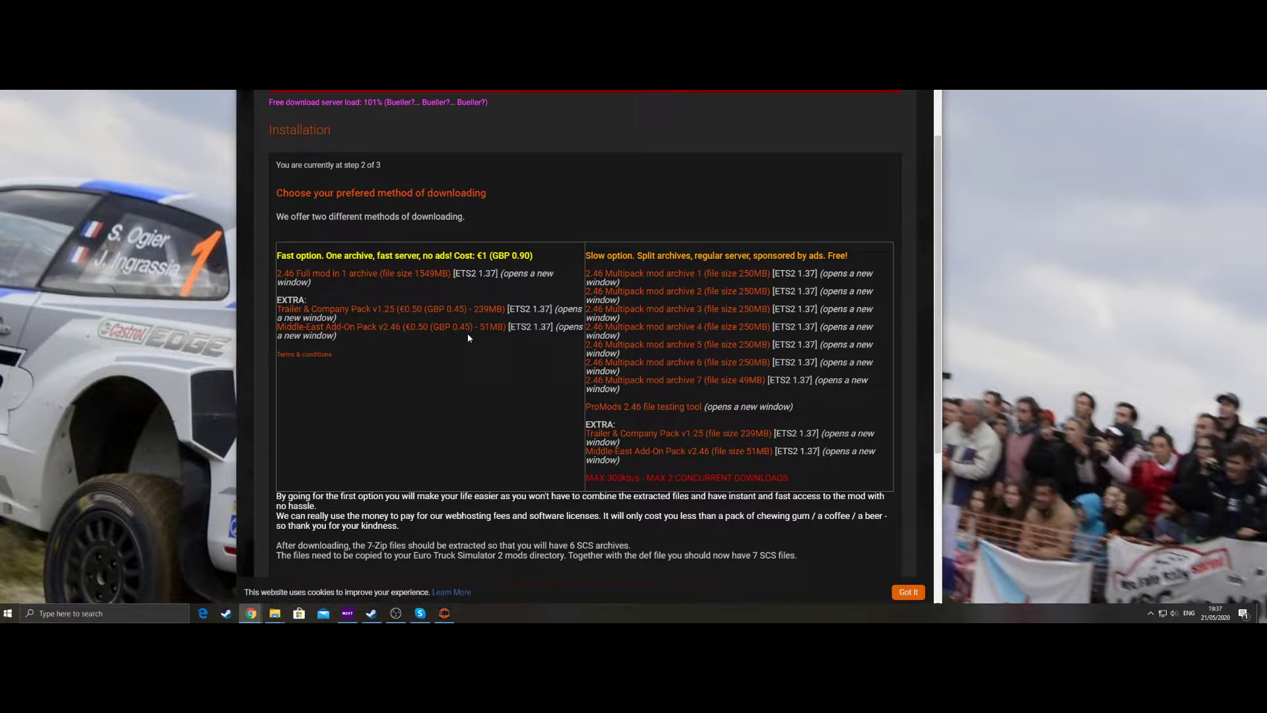
mouse_move(479, 293)
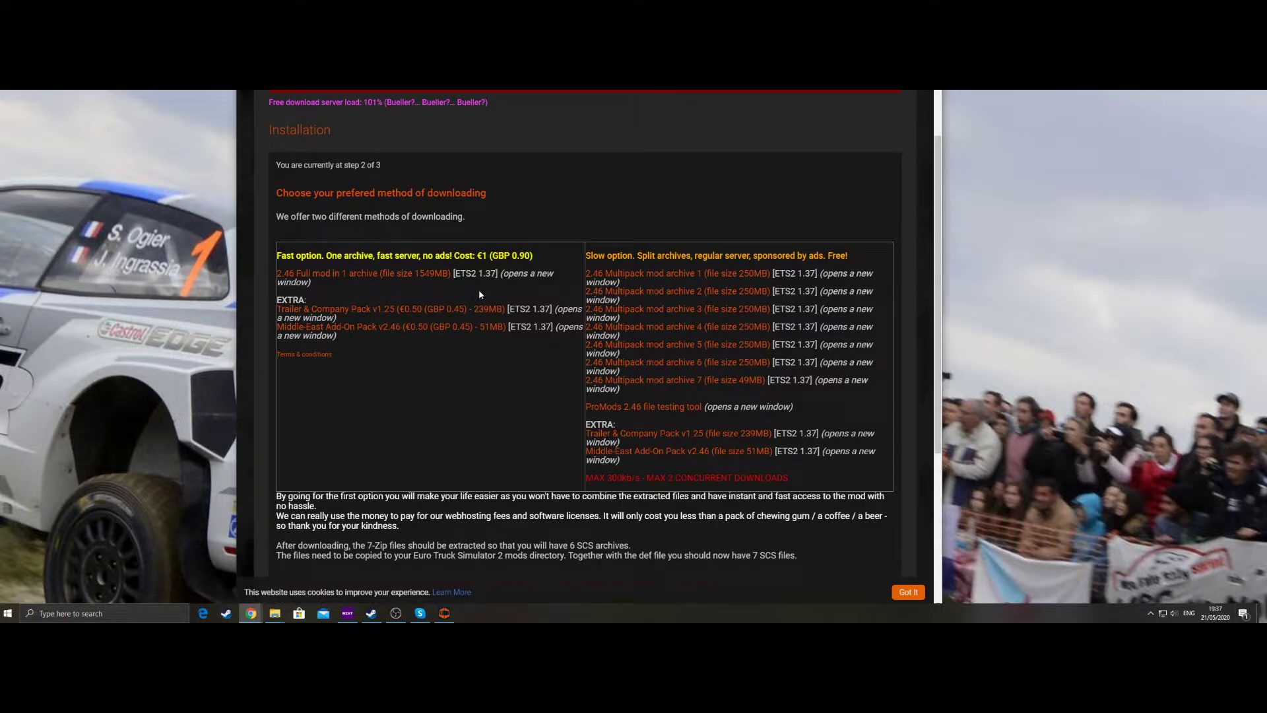
mouse_move(458, 337)
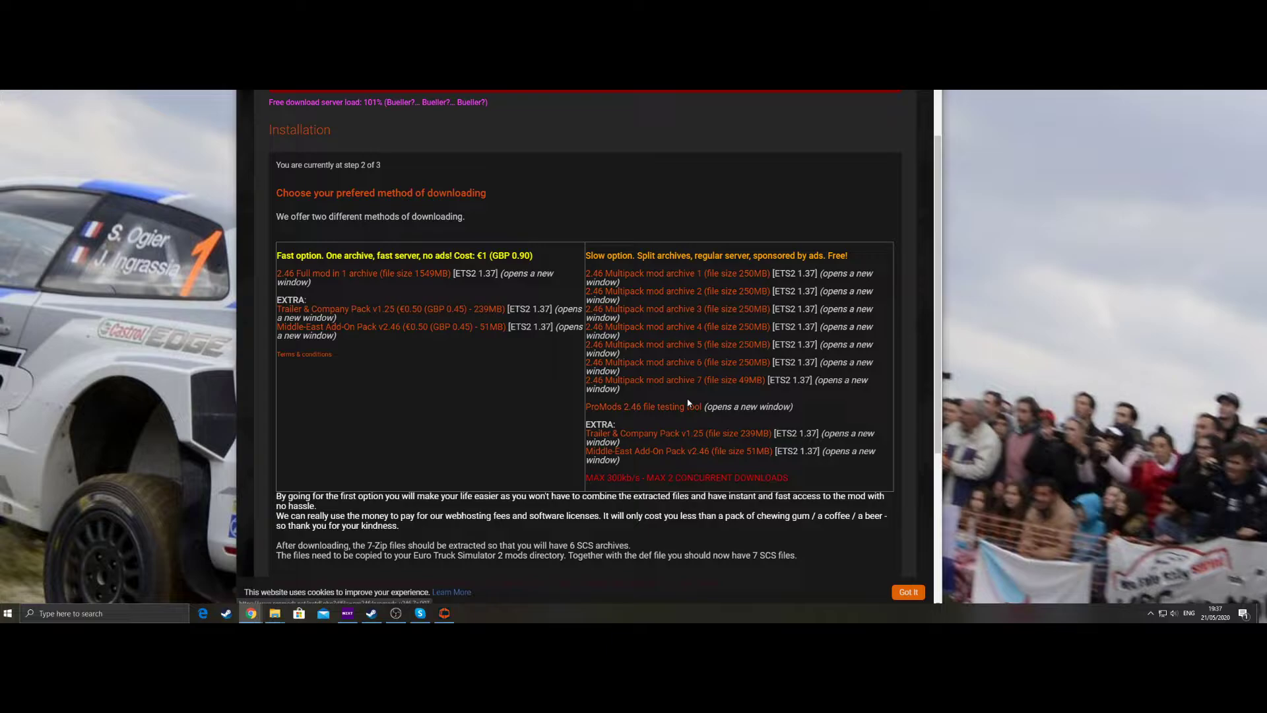
mouse_move(642, 406)
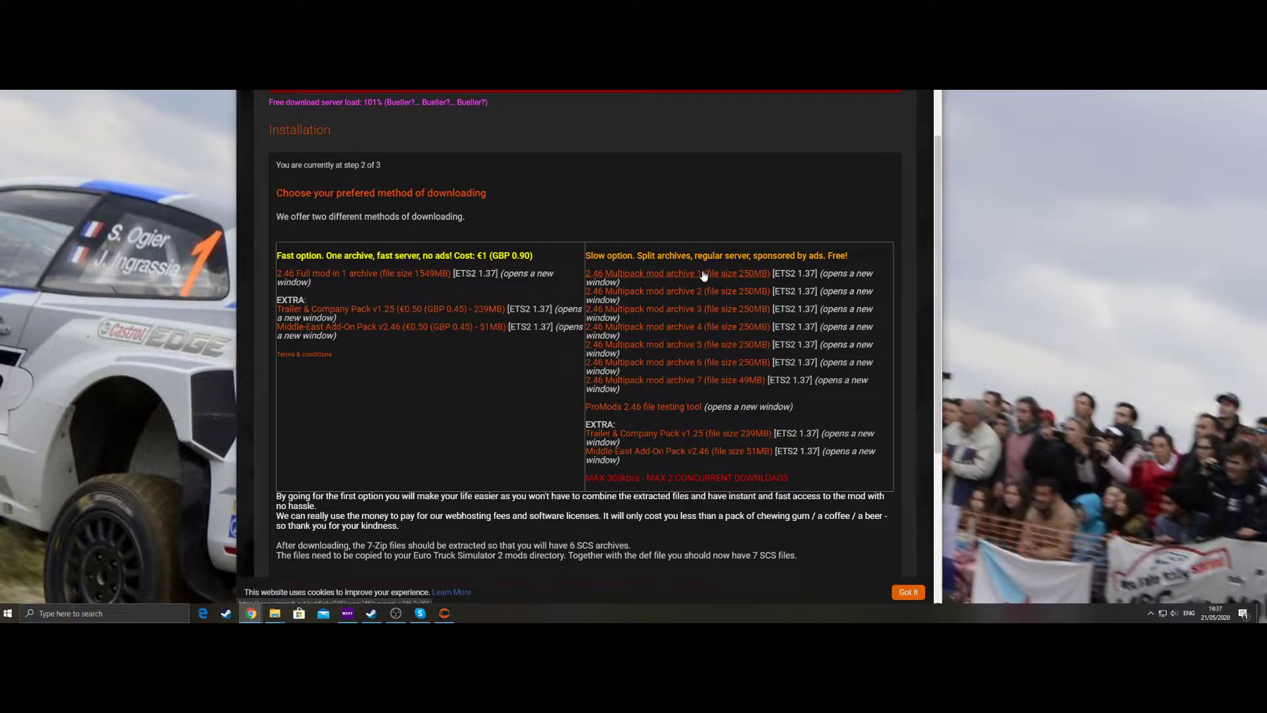
mouse_move(676, 457)
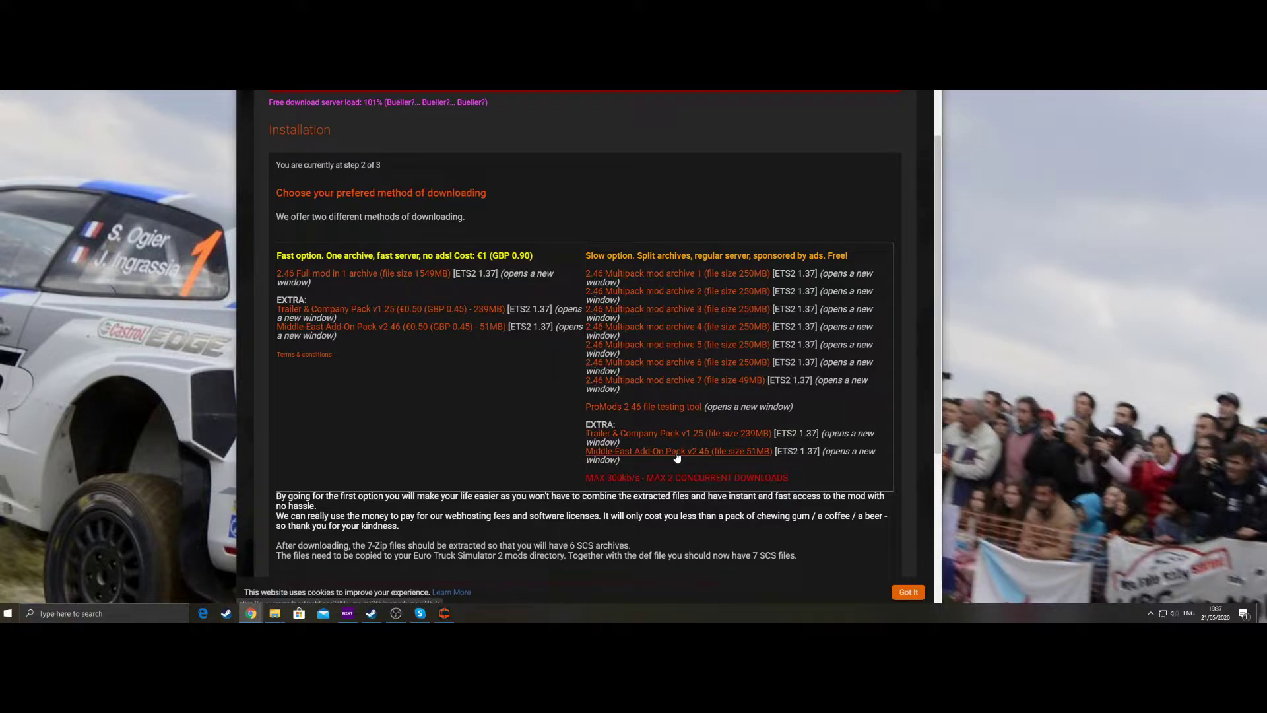
mouse_move(686, 295)
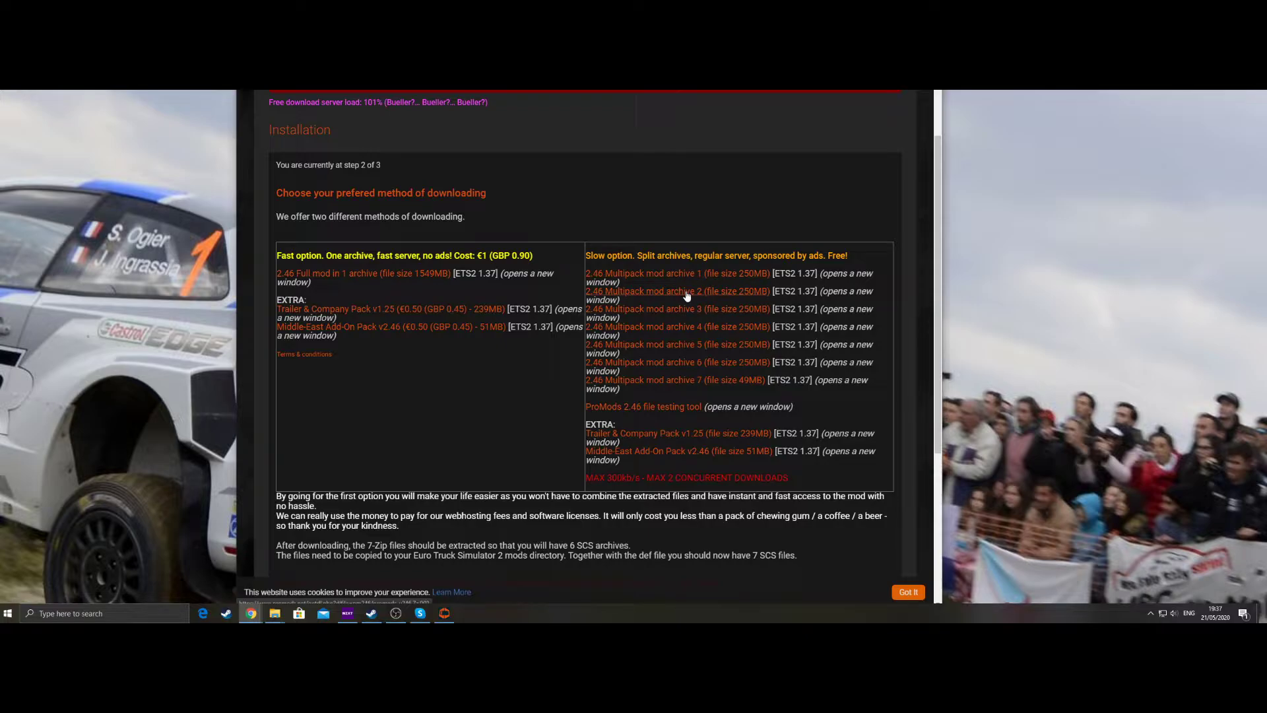
mouse_move(735, 305)
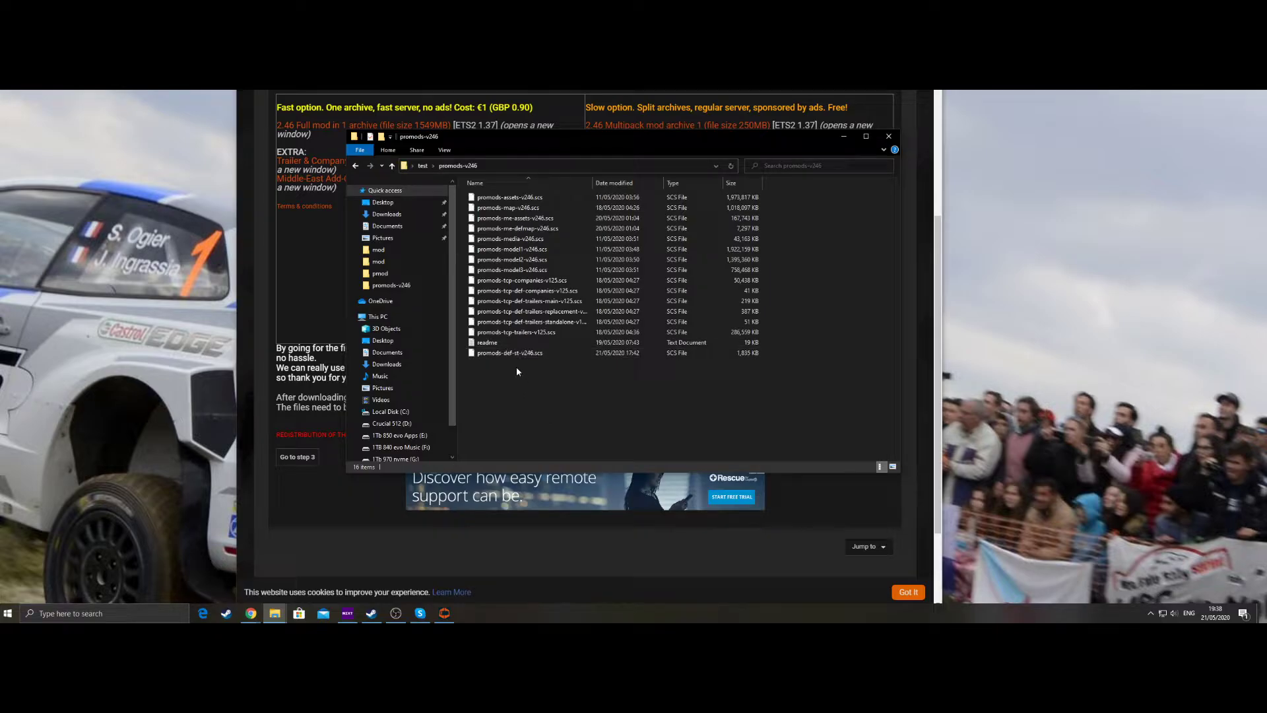
mouse_move(508, 353)
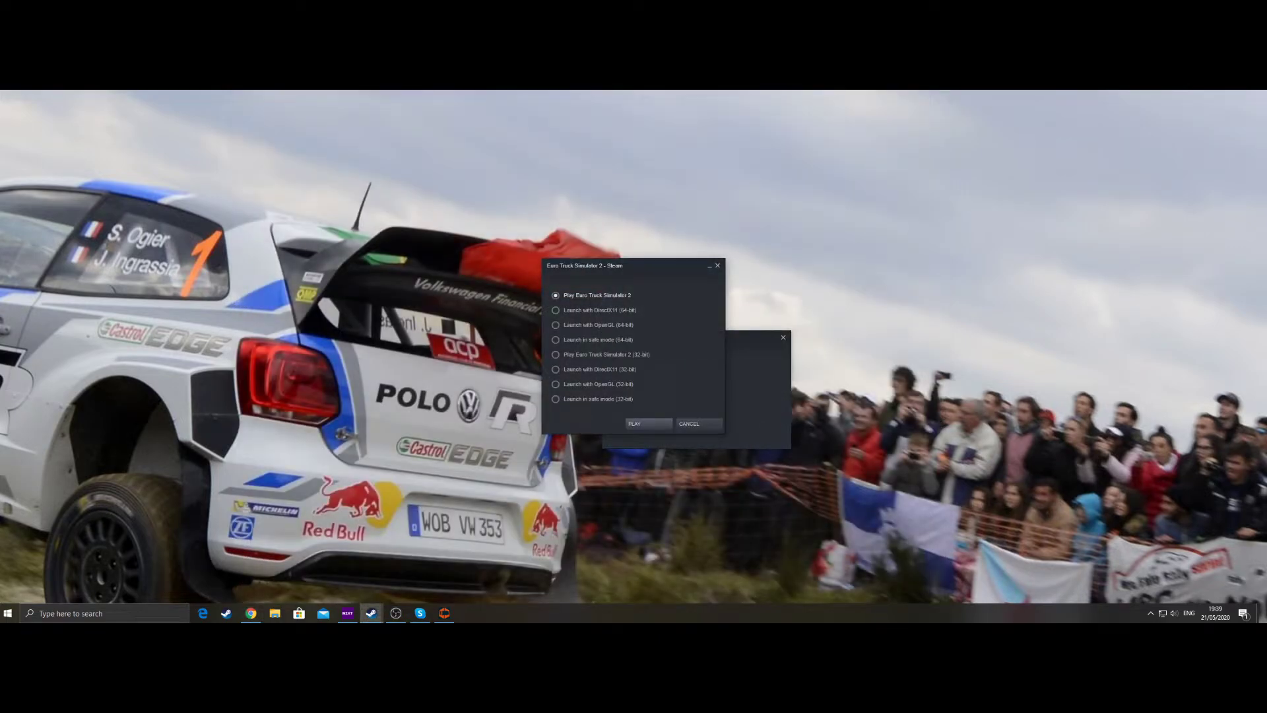
Launch Euro Truck Simulator 2 from Steam in 64-bit mode
left_click(633, 424)
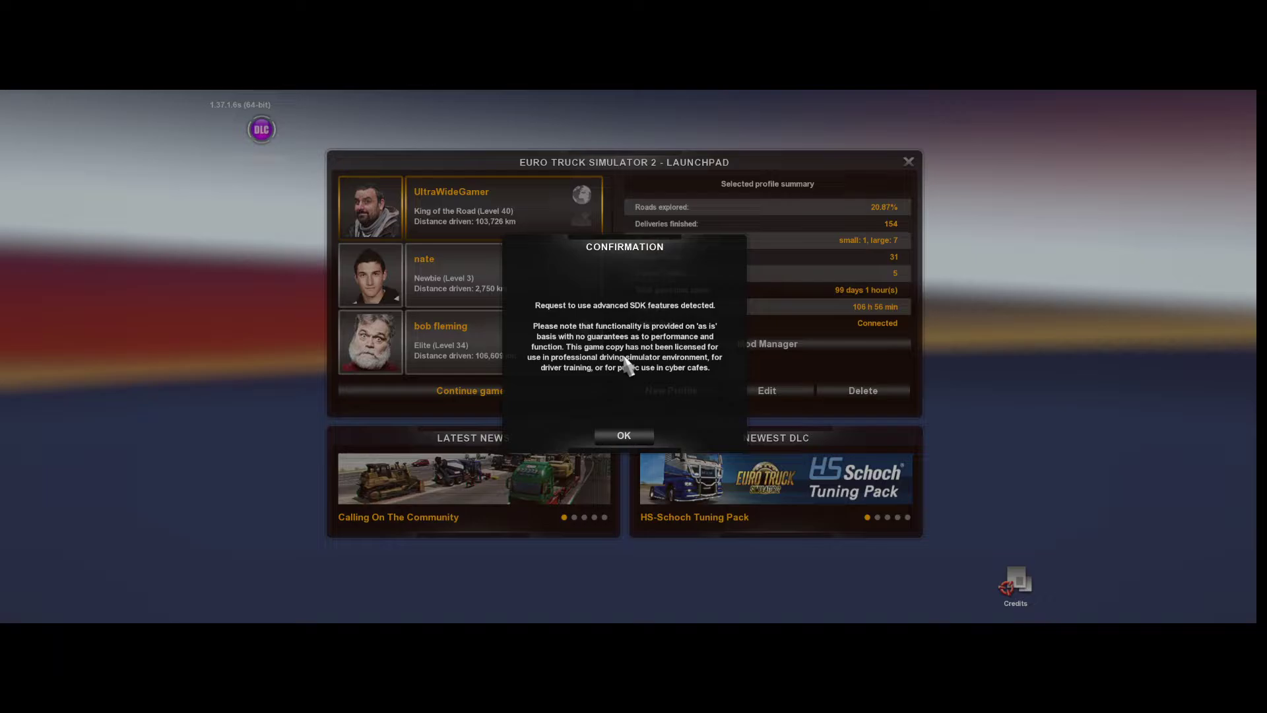
Acknowledge the advanced SDK notice and enter the Mod Manager
left_click(623, 435)
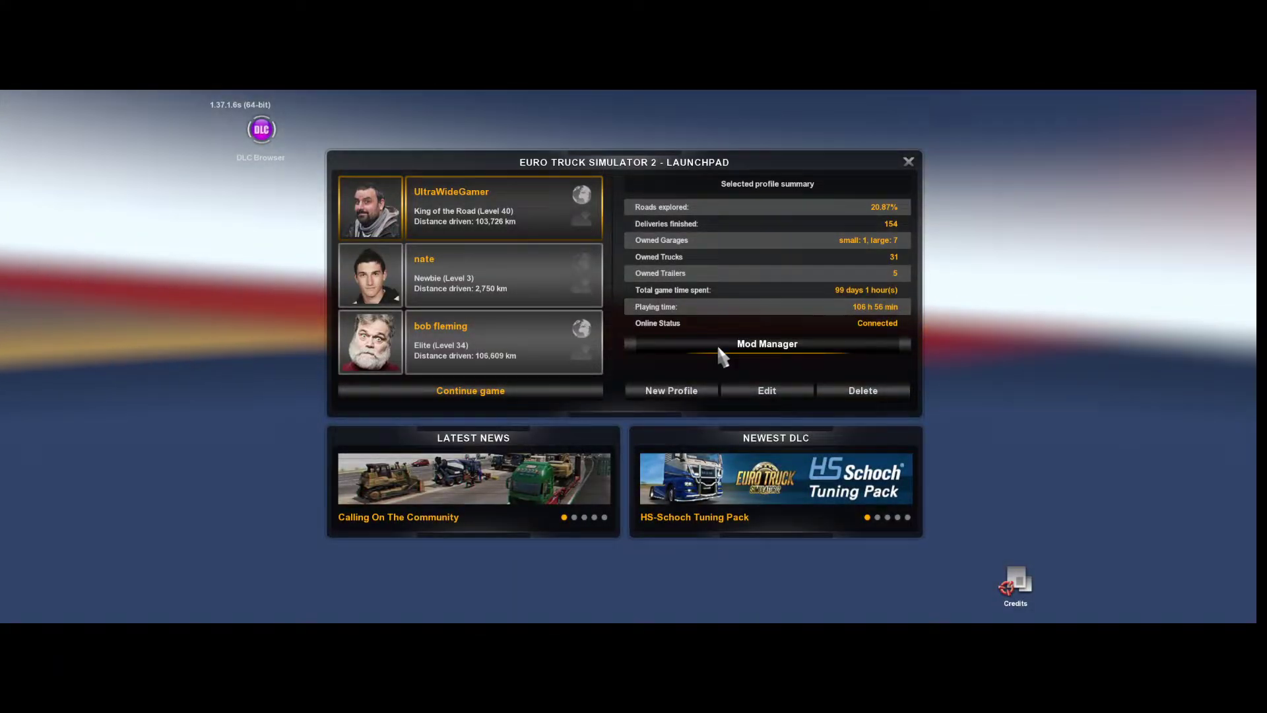
left_click(765, 343)
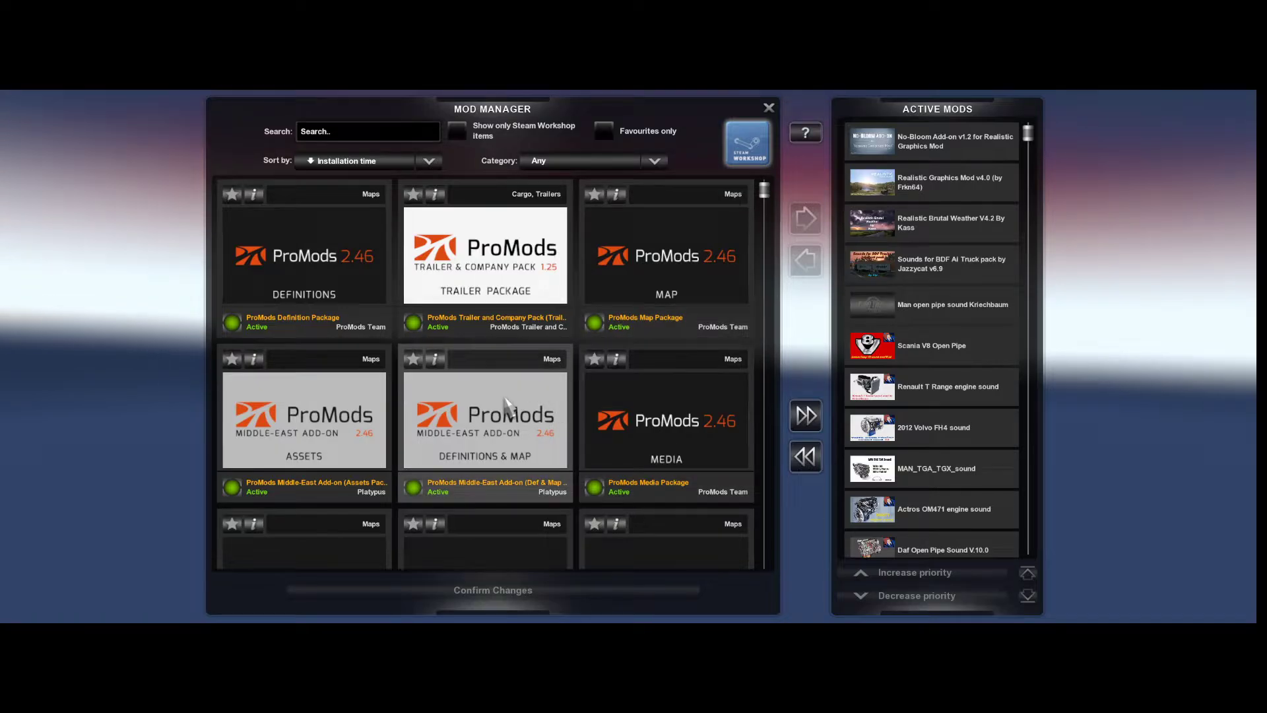
Activate the Replacement Trailer Definition package in the mod list
scroll("down", 3)
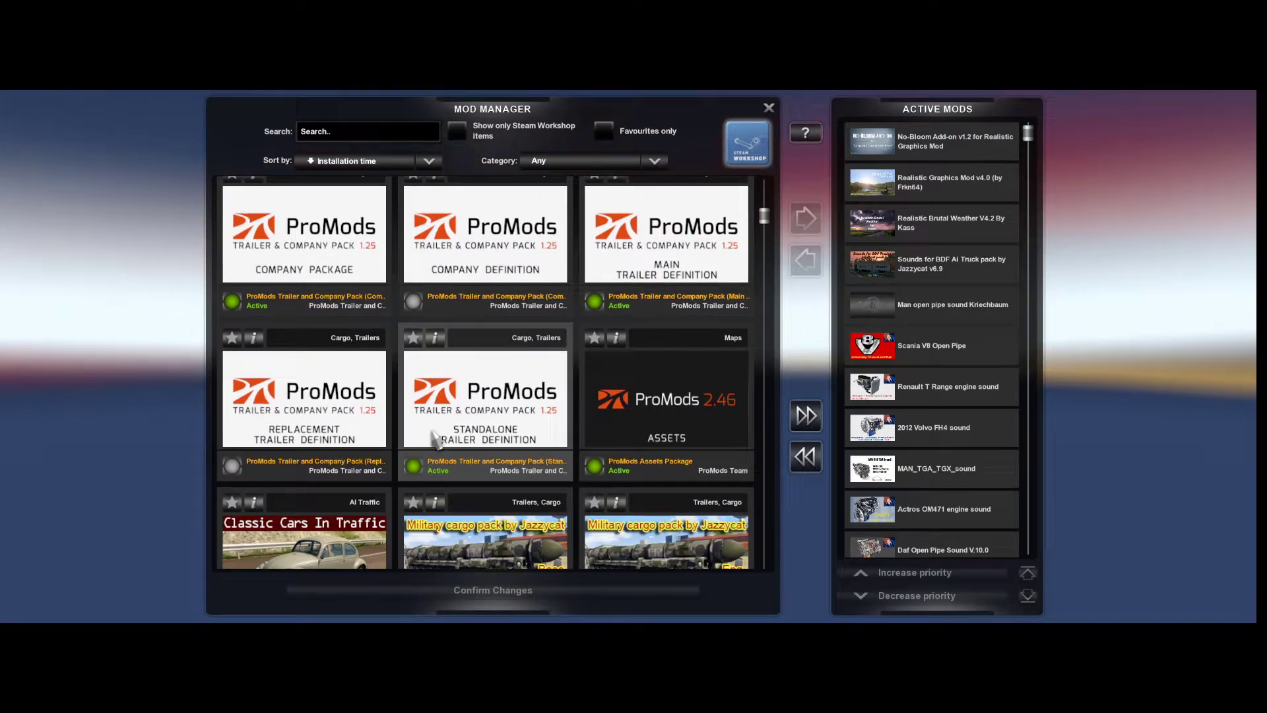
scroll("down", 3)
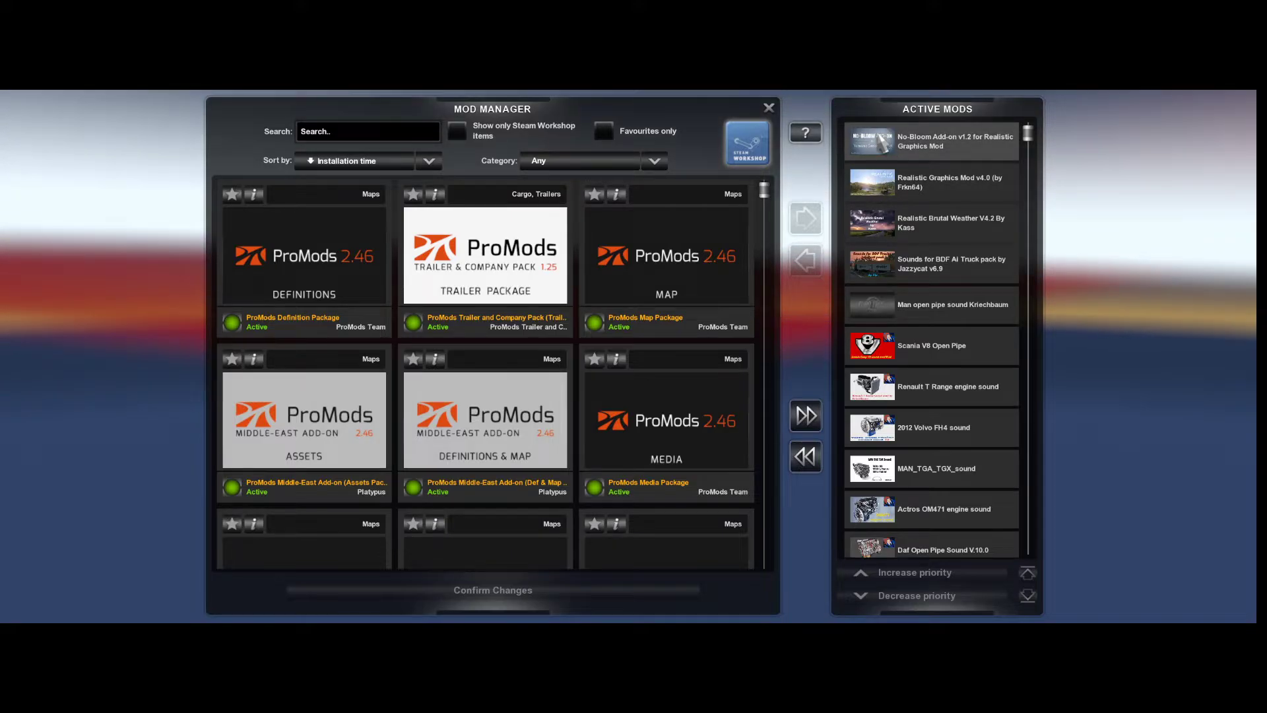
scroll("down", 3)
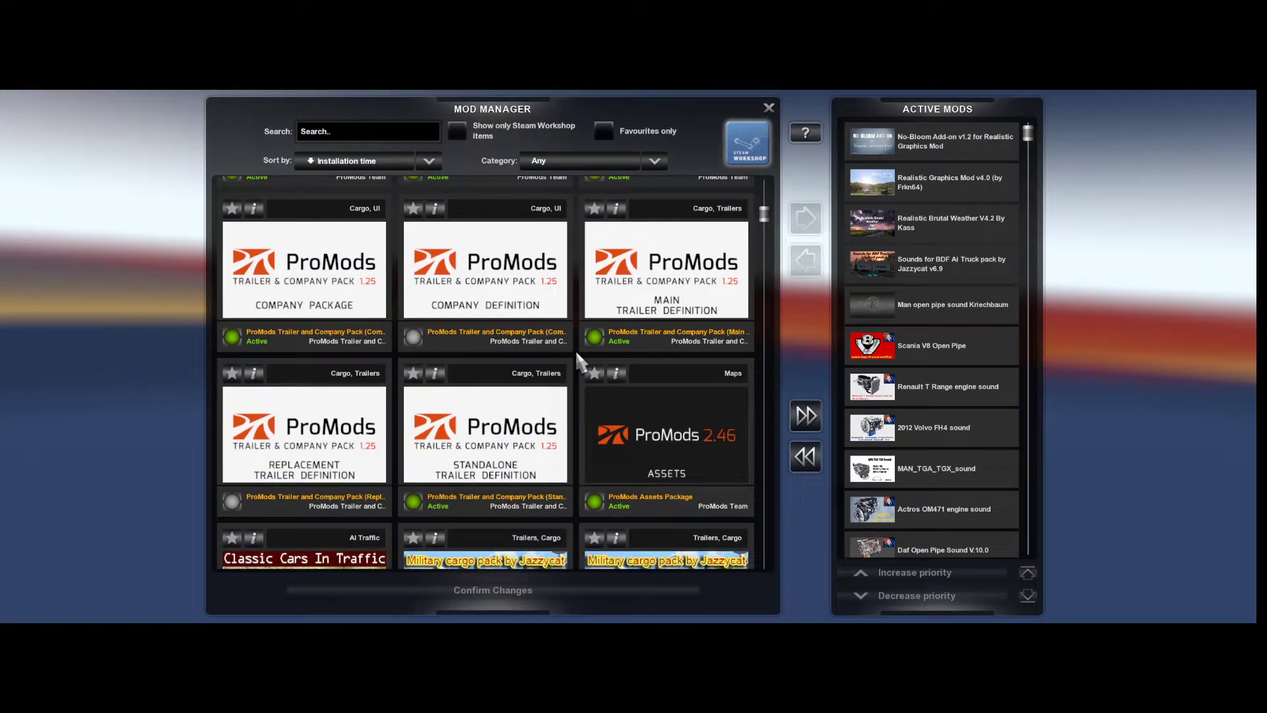
scroll("down", 3)
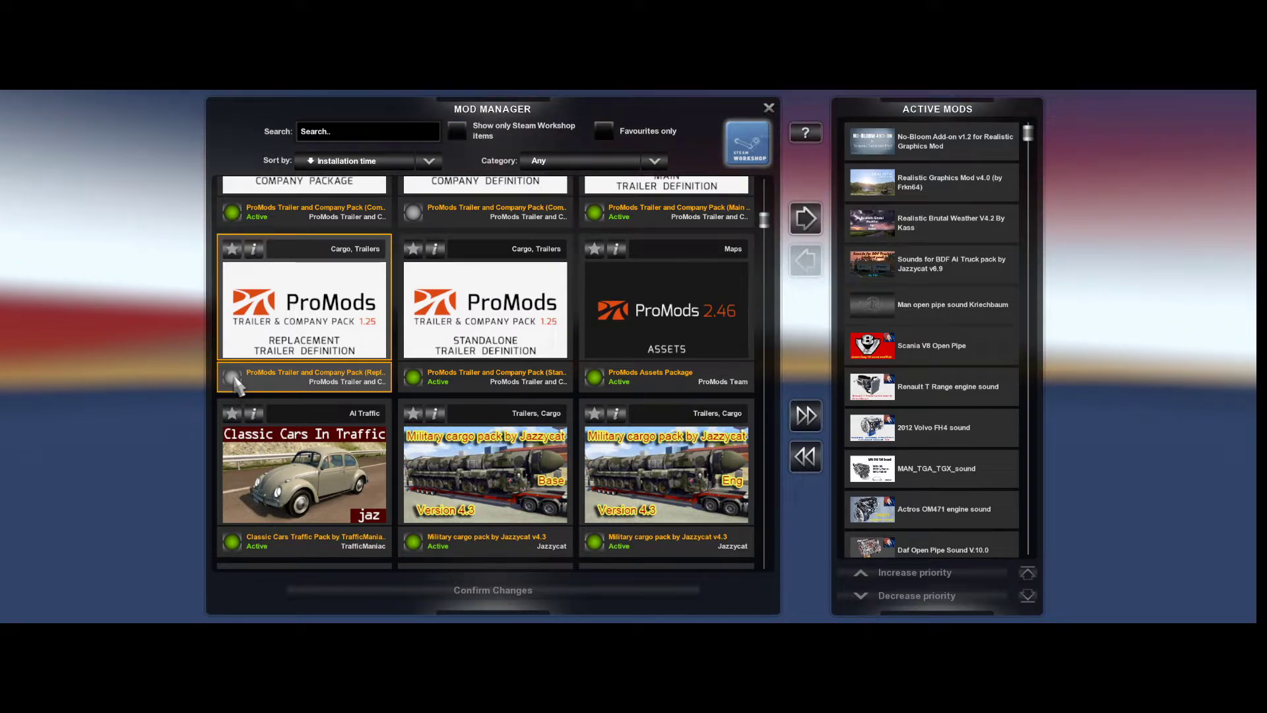
left_click(231, 377)
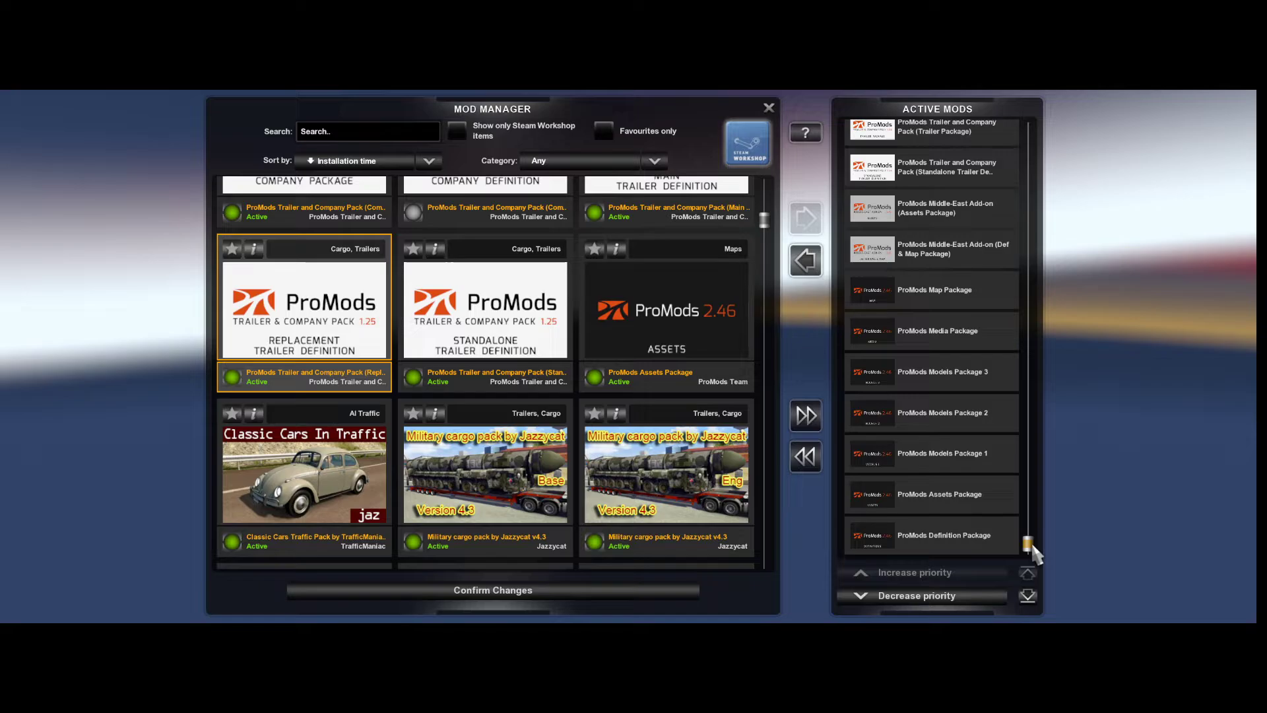
Scroll through the Active Mods list to check the ProMods load order
scroll("down", 3)
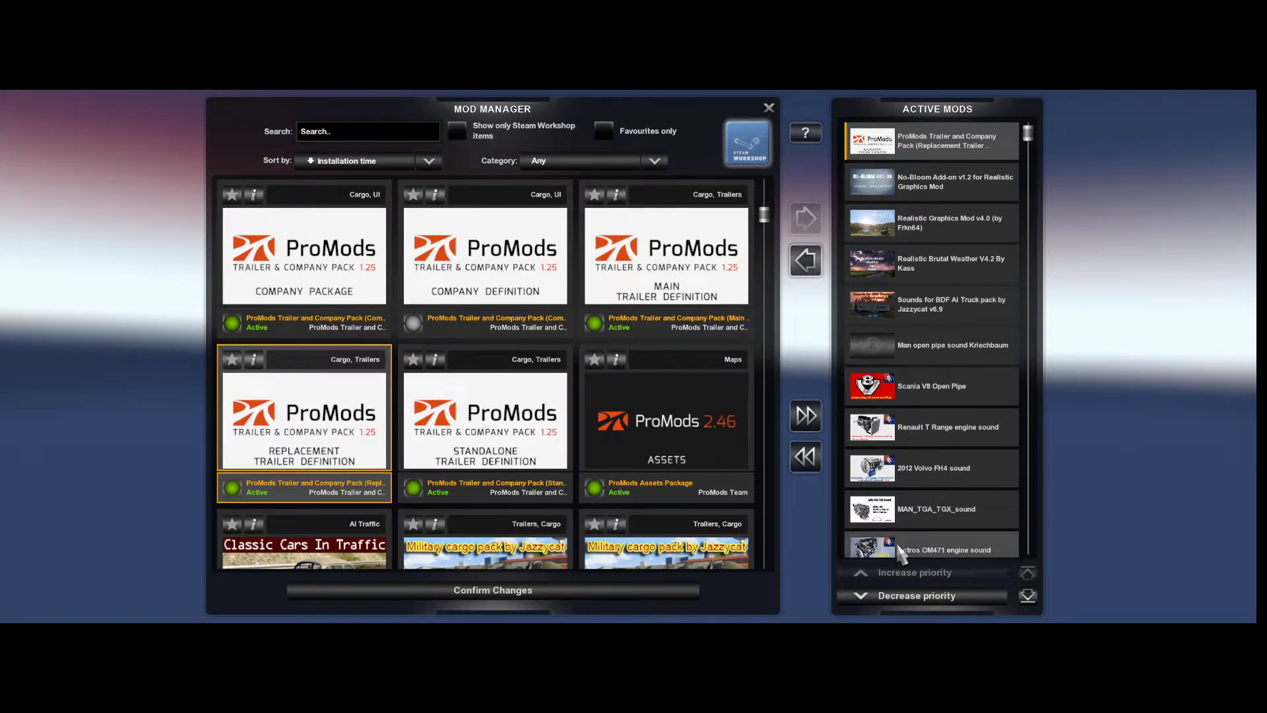
mouse_move(912, 227)
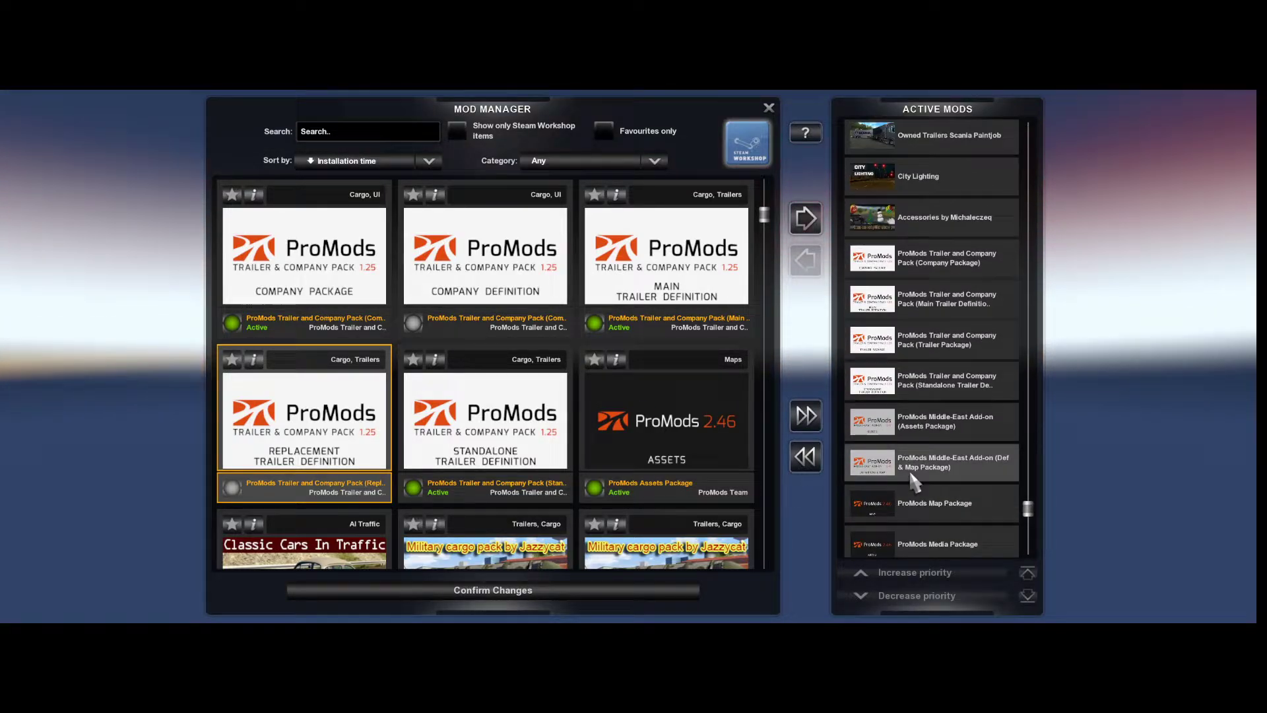
scroll("down", 3)
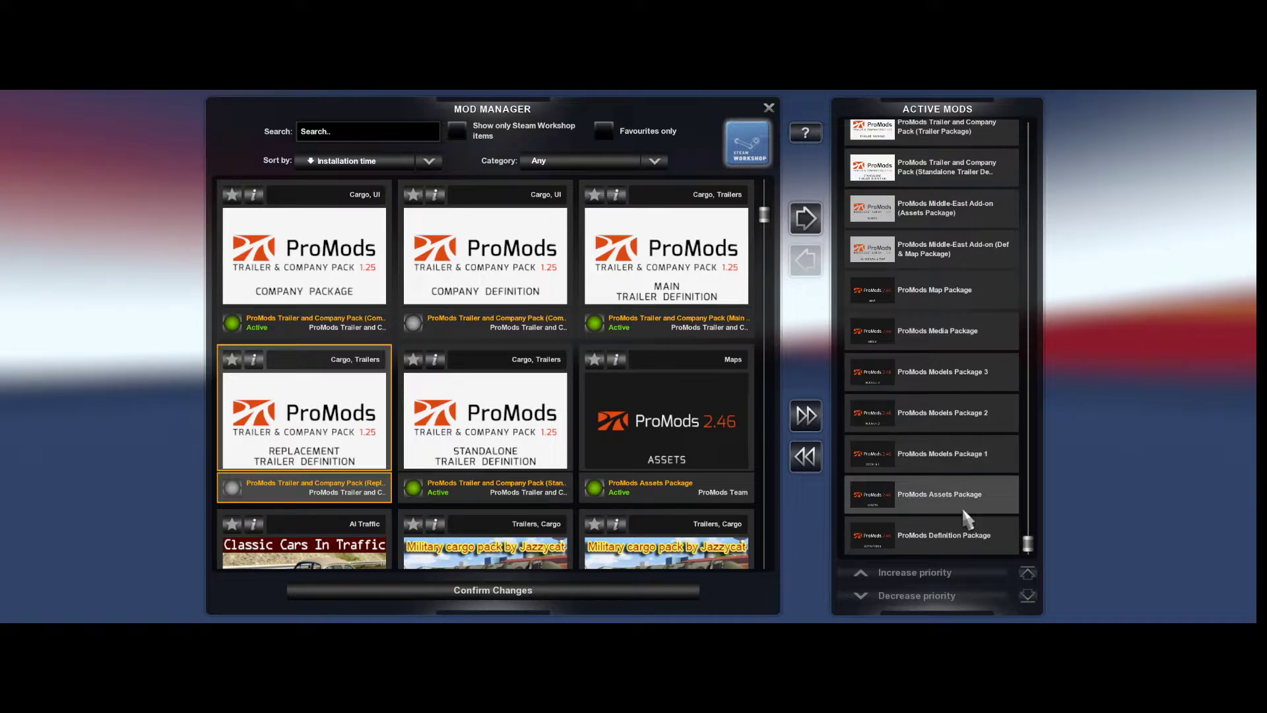
mouse_move(961, 371)
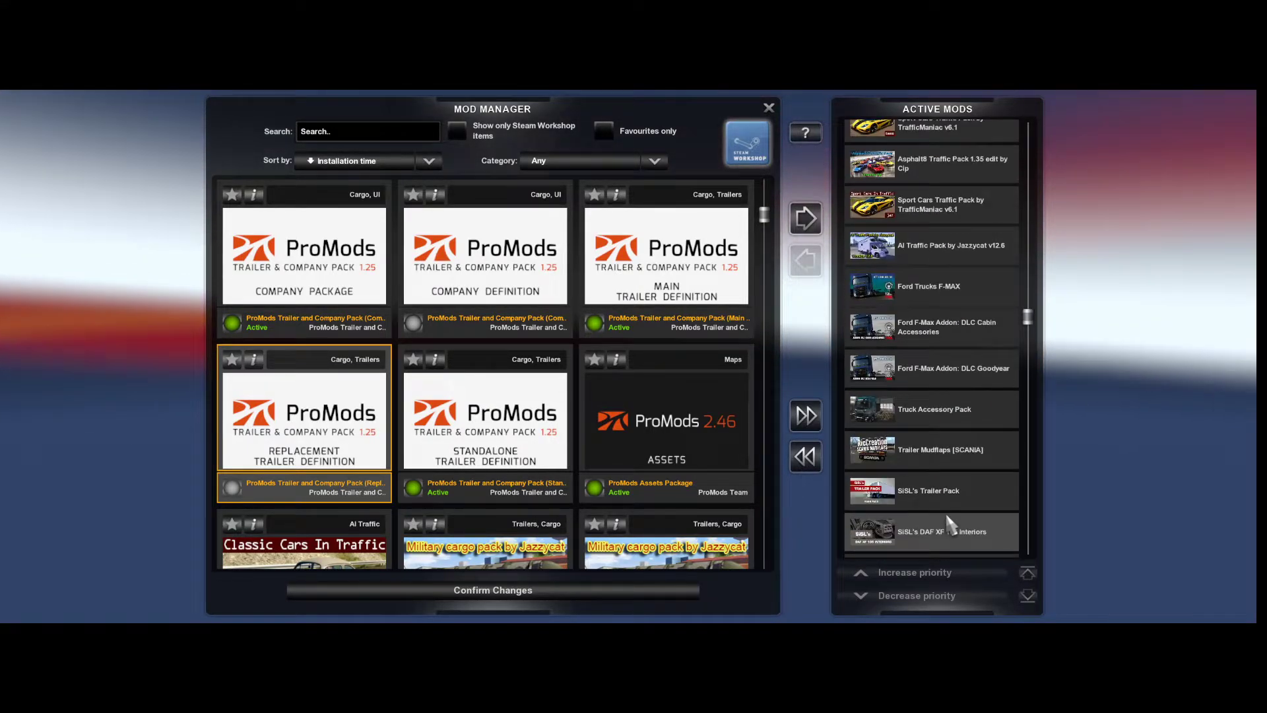
scroll("down", 3)
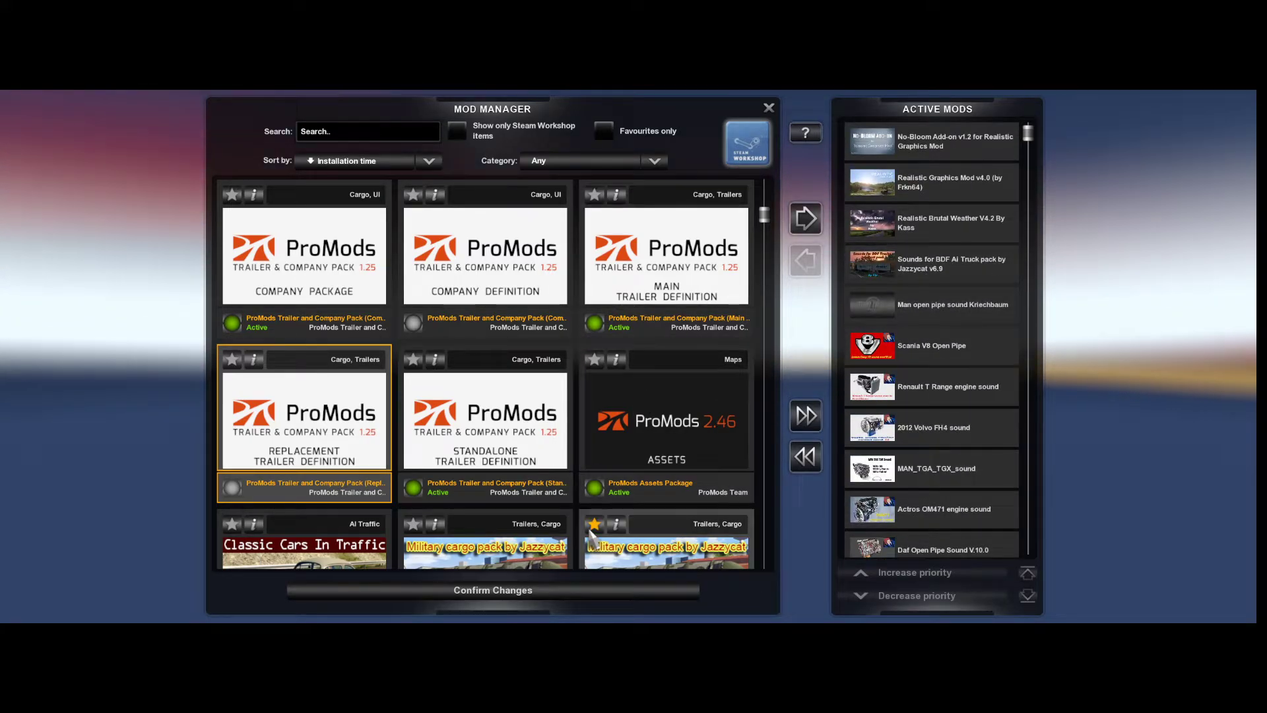
Confirm the mod changes and continue the first profile's saved game
left_click(491, 590)
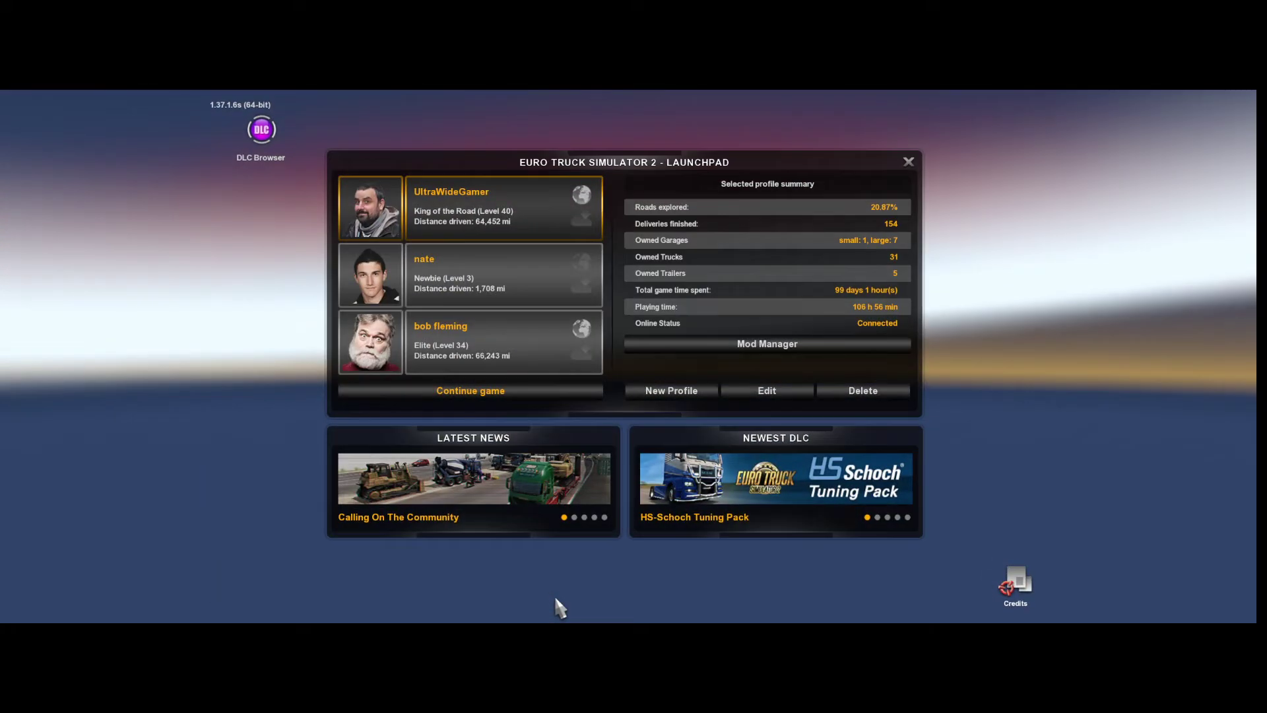
mouse_move(530, 396)
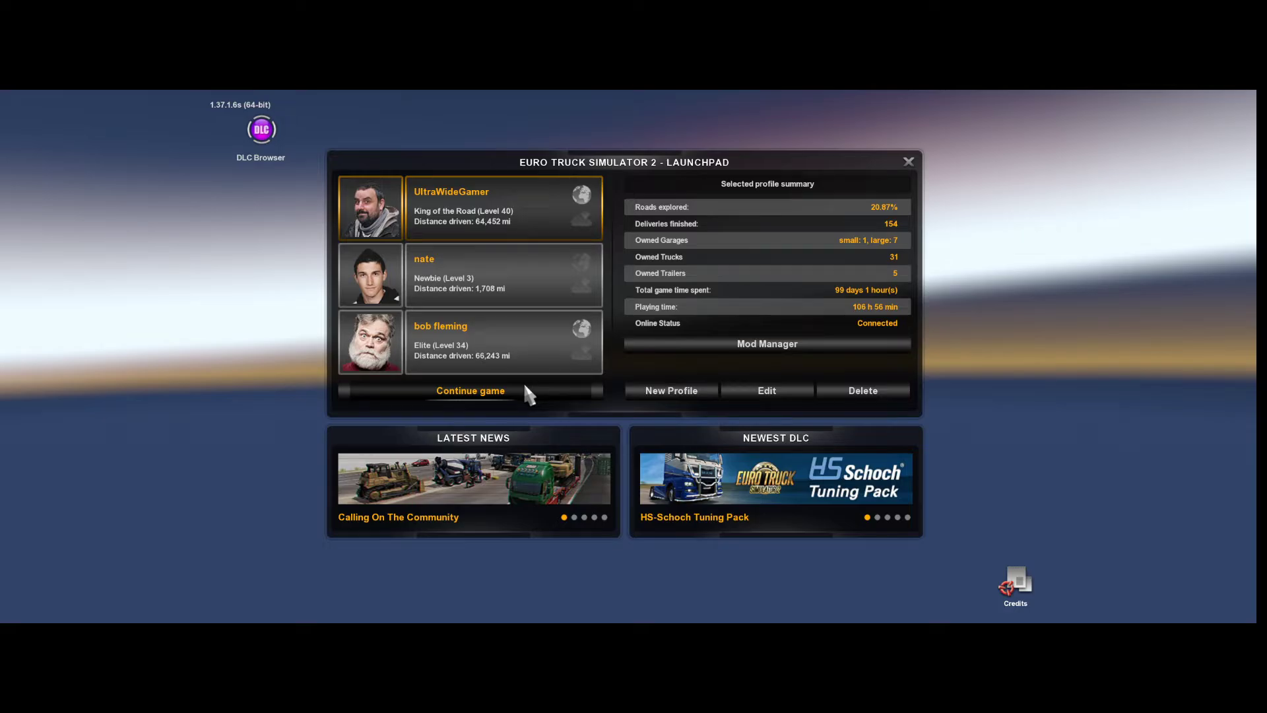
left_click(470, 390)
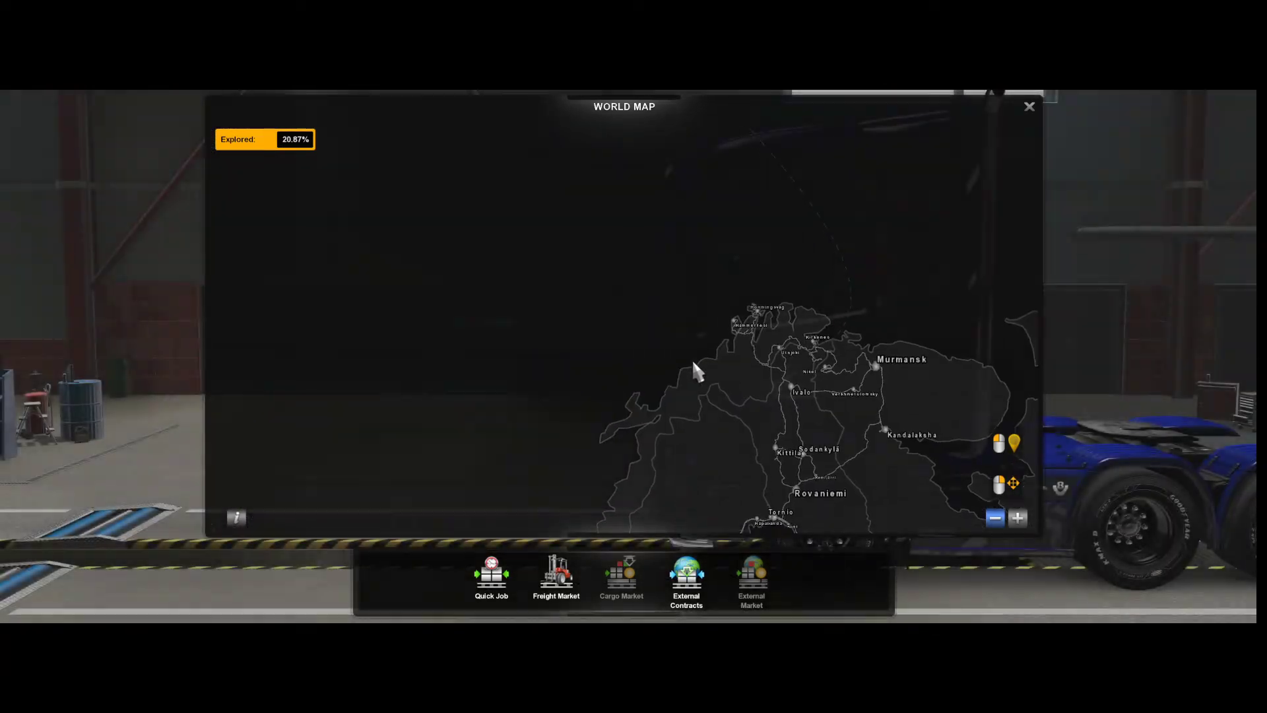
Pan the world map north to show Longyearbyen in the ProMods far north
left_click_drag(695, 372, 739, 420)
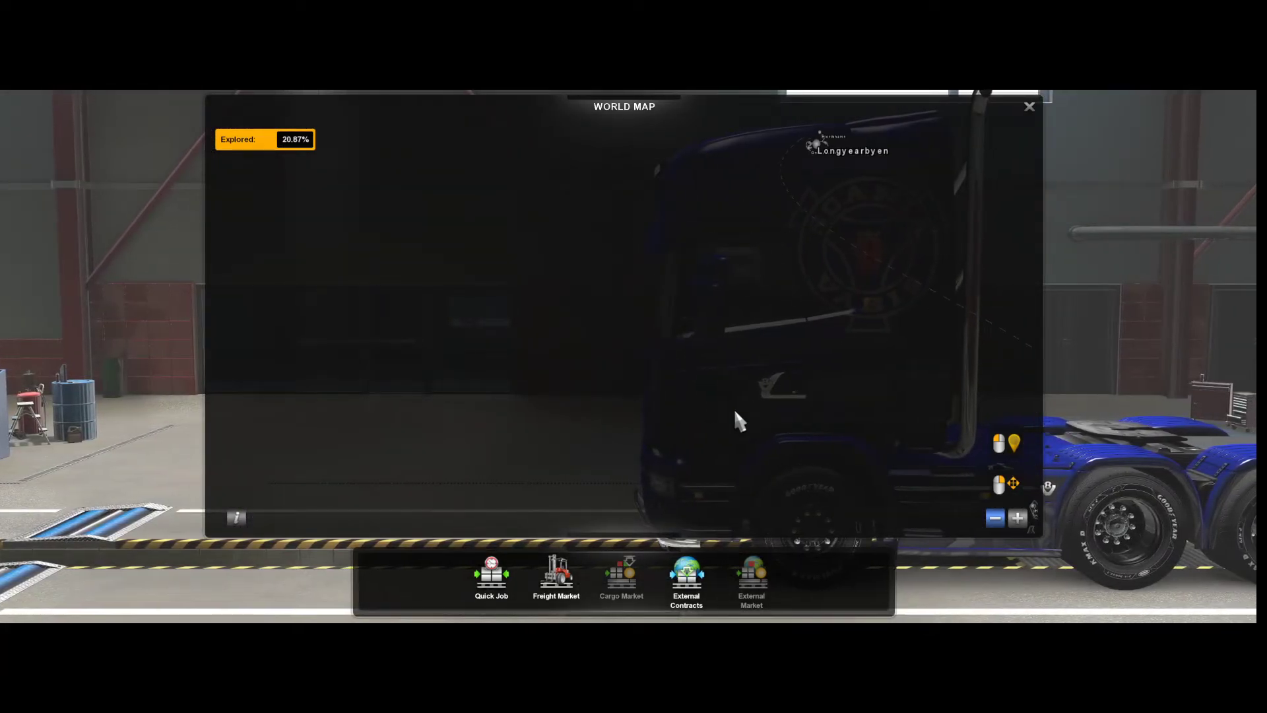